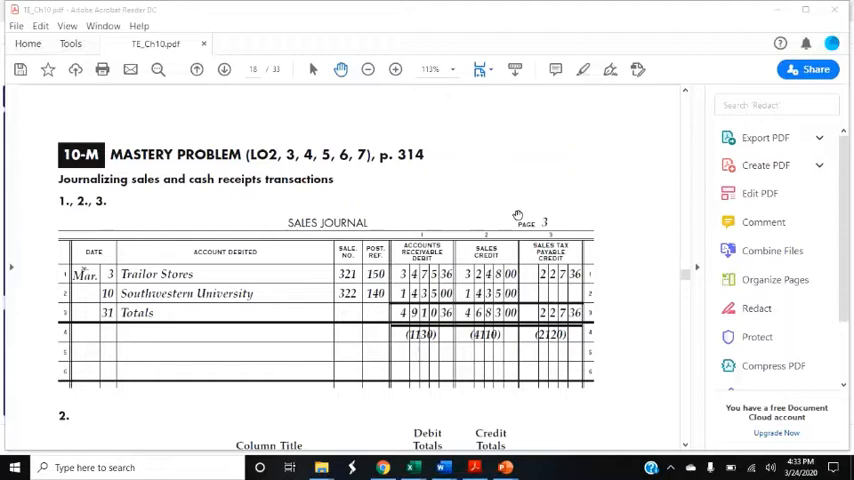
pyautogui.moveTo(126, 292)
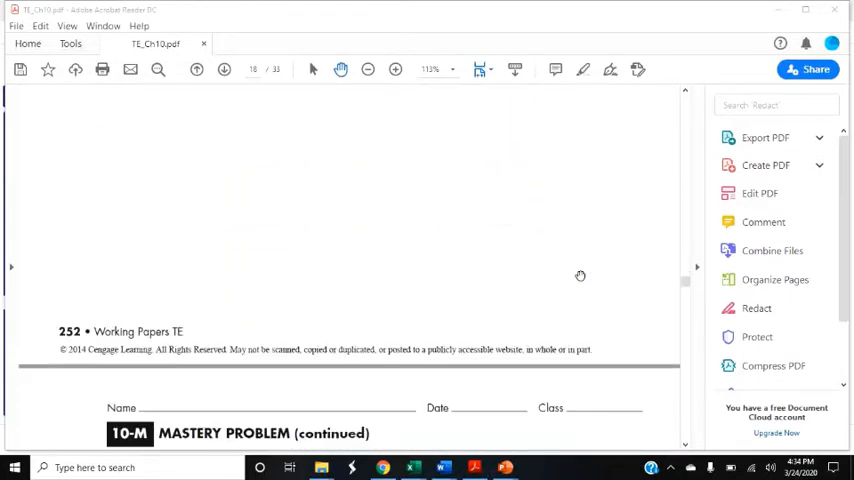
# Scroll down to the rotated cash receipts journal page showing its column totals and proof figures
pyautogui.scroll(-3)
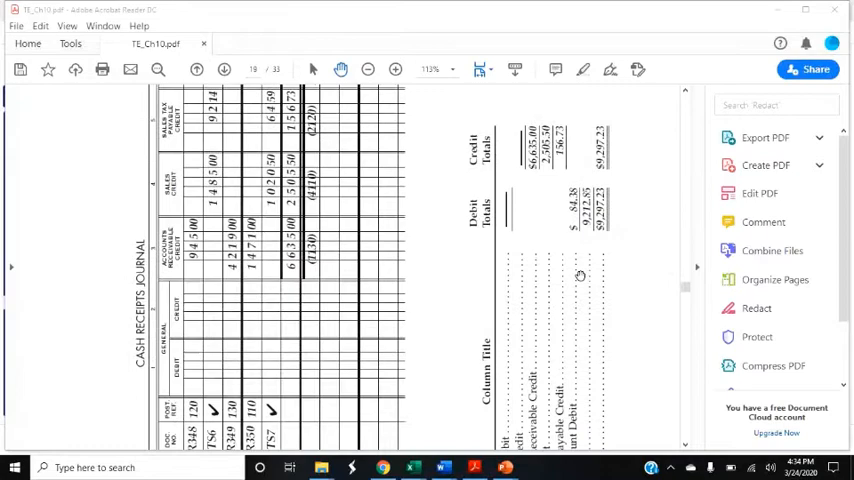
pyautogui.scroll(-3)
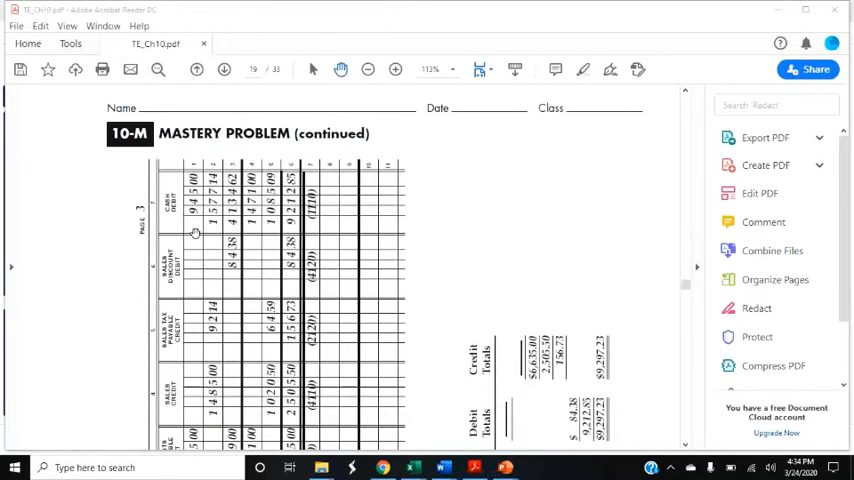
pyautogui.moveTo(192, 232)
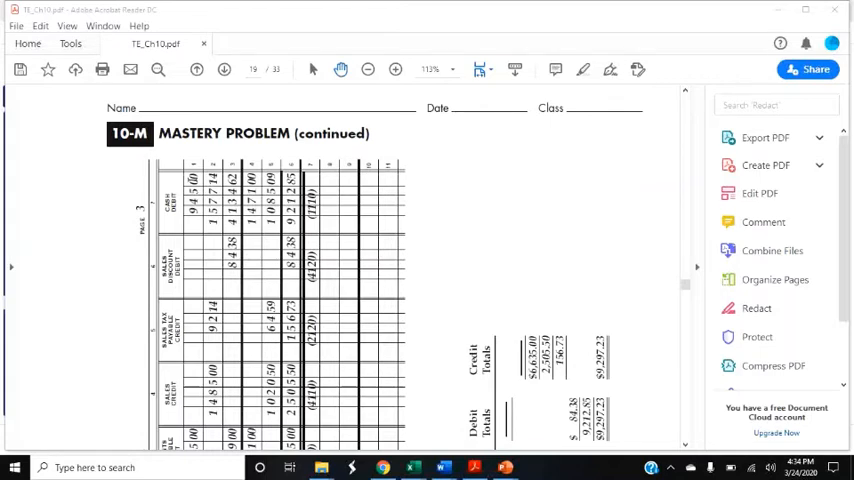
pyautogui.scroll(-3)
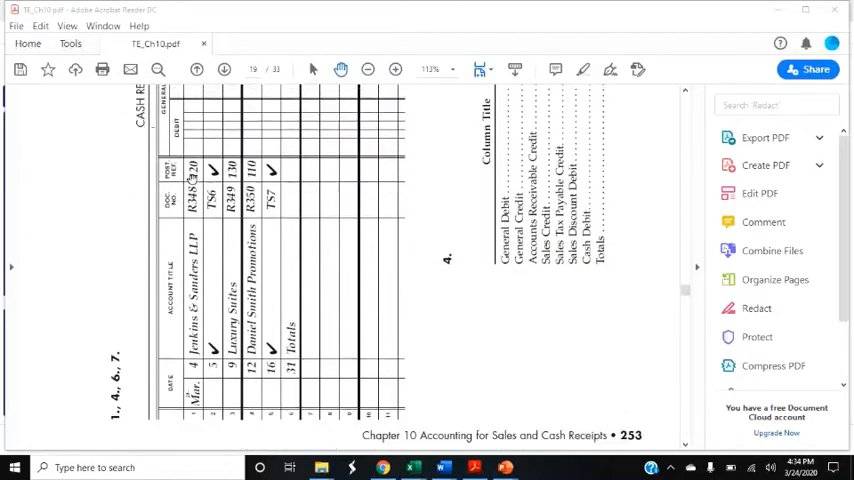
pyautogui.scroll(-3)
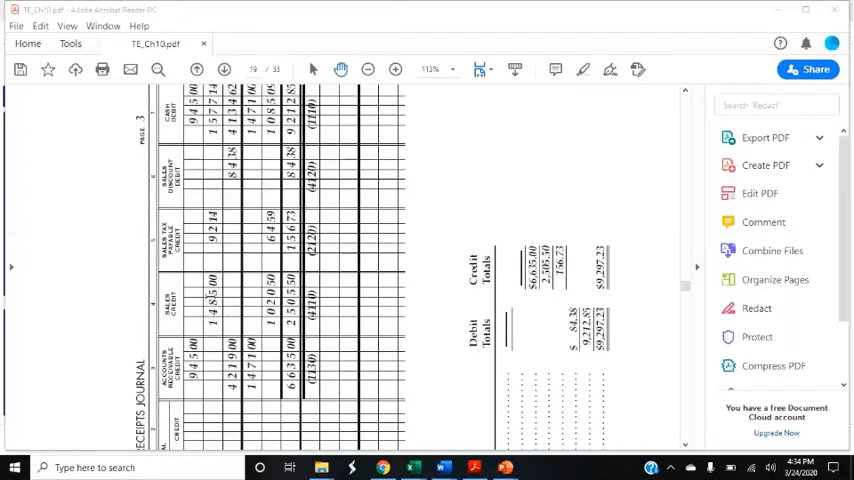
pyautogui.moveTo(208, 256)
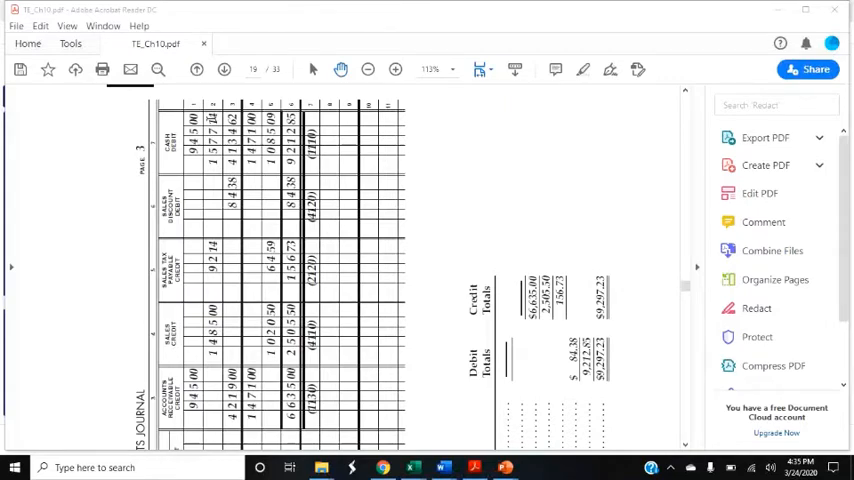
# Scroll within the cash receipts journal page keeping the debit-credit proof figures readable
pyautogui.scroll(-3)
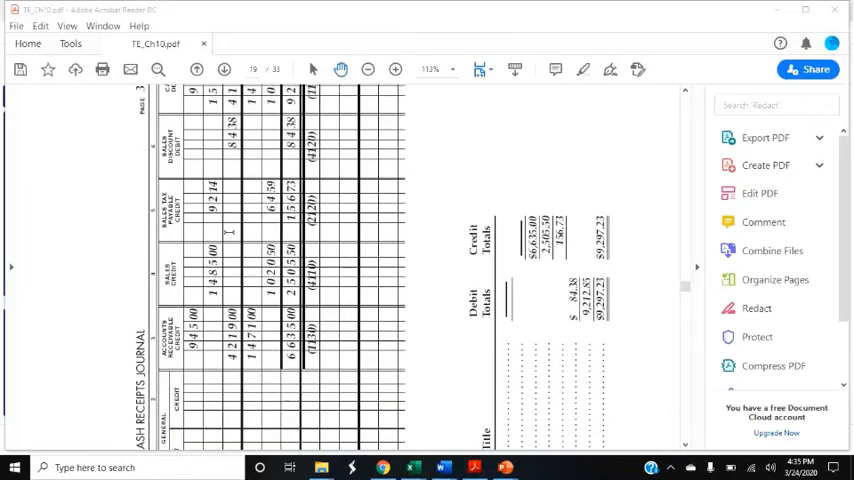
pyautogui.moveTo(198, 312)
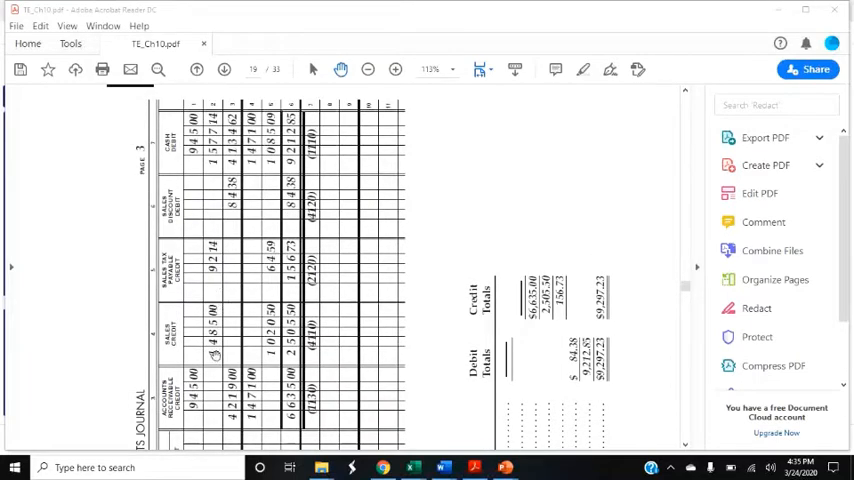
pyautogui.moveTo(236, 204)
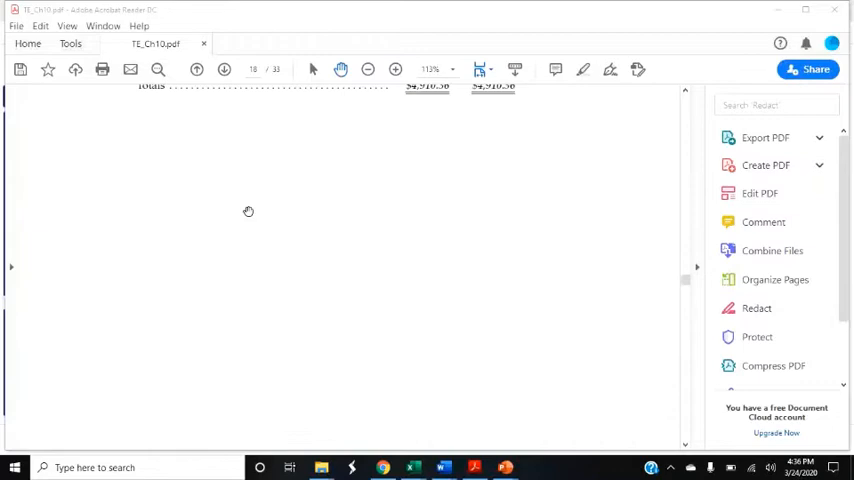
pyautogui.scroll(-3)
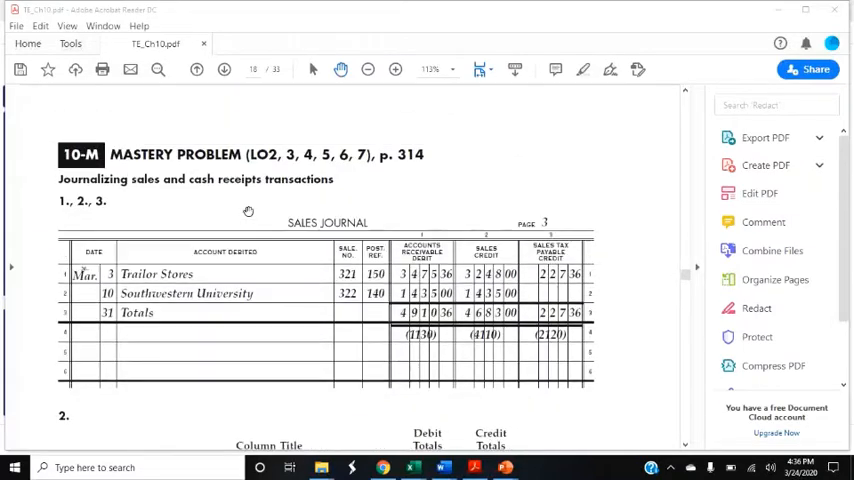
pyautogui.scroll(-3)
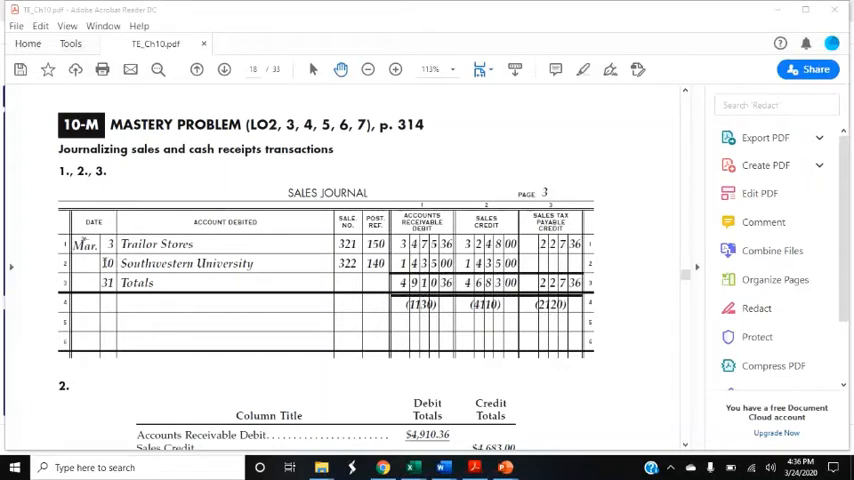
pyautogui.doubleClick(154, 264)
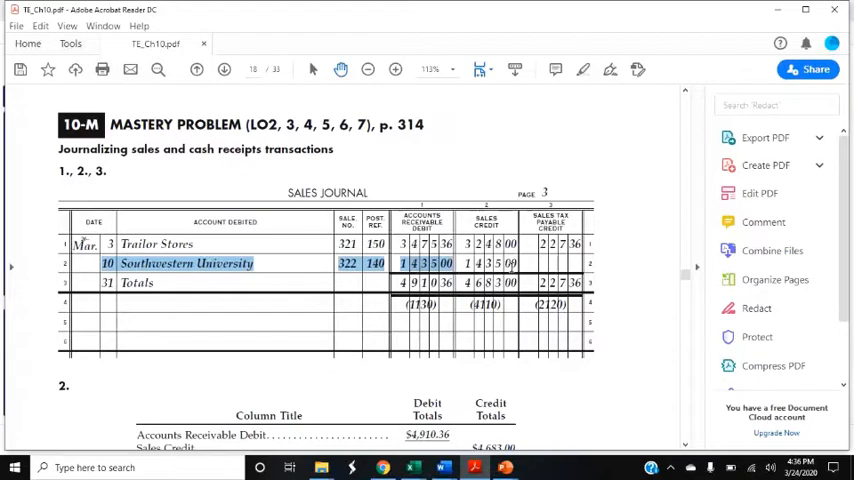
pyautogui.scroll(-3)
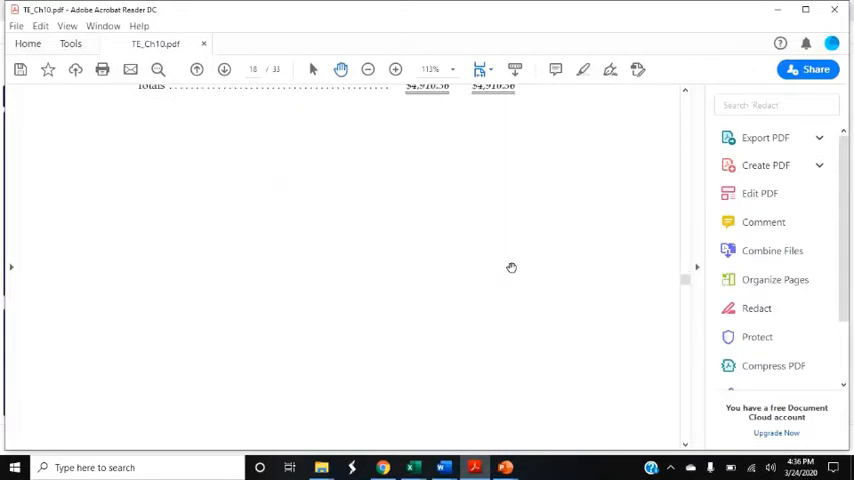
# Scroll through the pages back to the completed sales journal and its totals on page 18
pyautogui.scroll(-3)
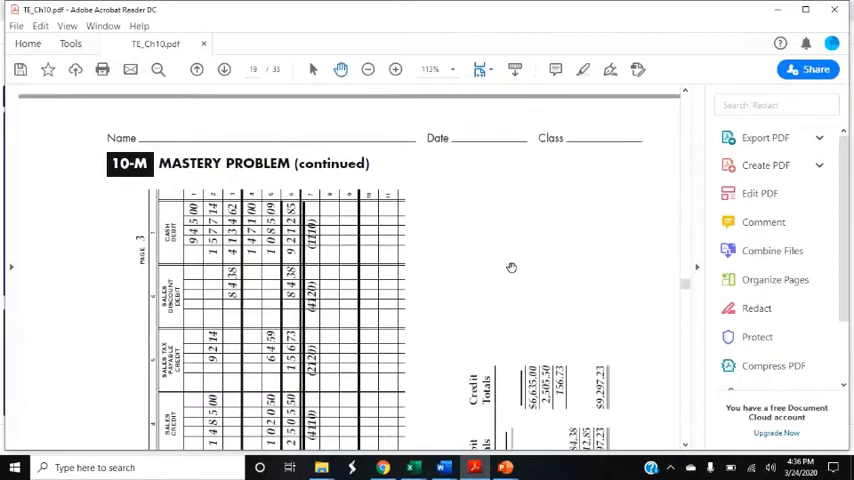
pyautogui.scroll(-3)
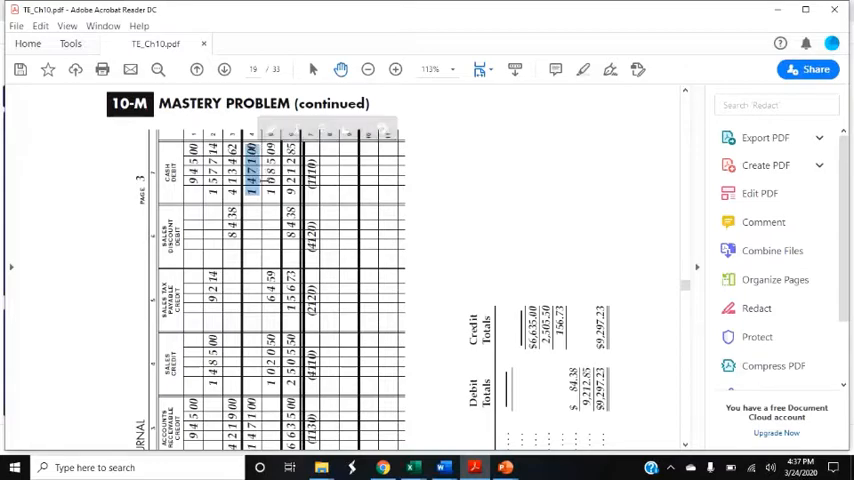
pyautogui.scroll(-3)
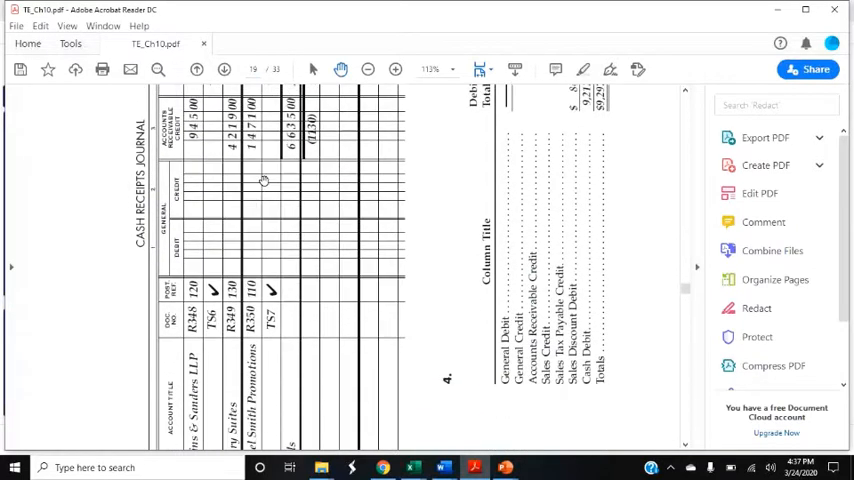
pyautogui.scroll(-3)
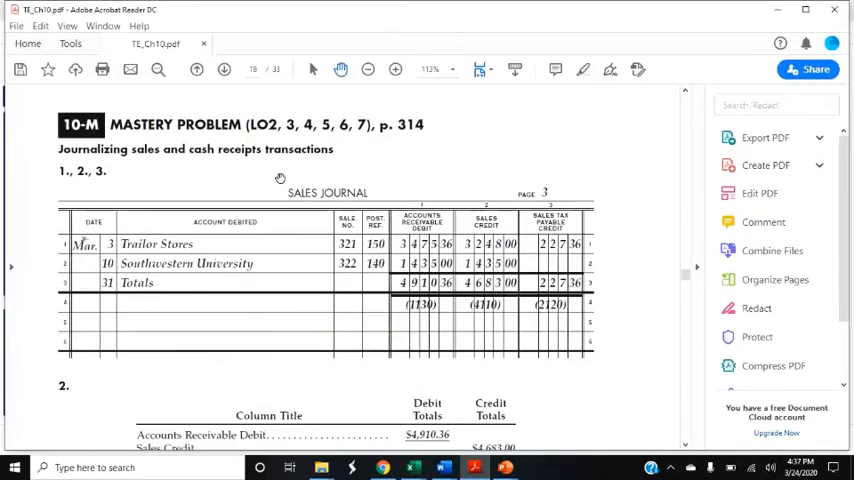
# Highlight the Sales Tax Payable credit total and show the proof with $4,910.36 debit and credit totals
pyautogui.scroll(-3)
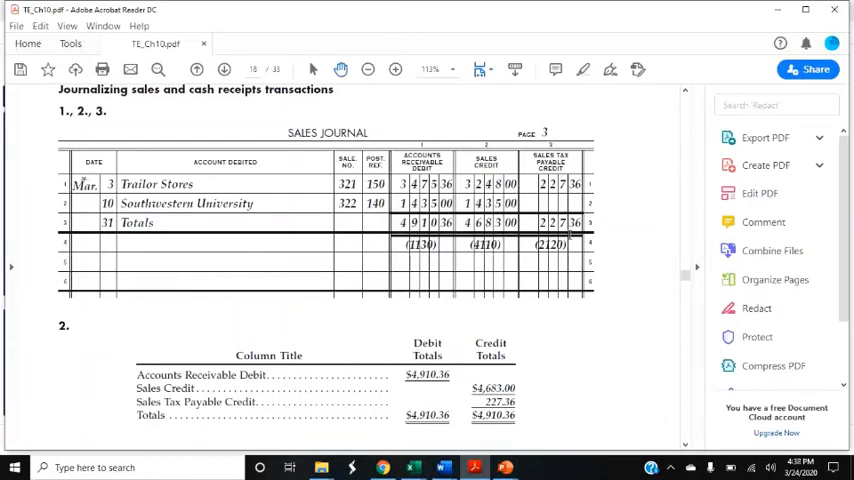
pyautogui.moveTo(446, 298)
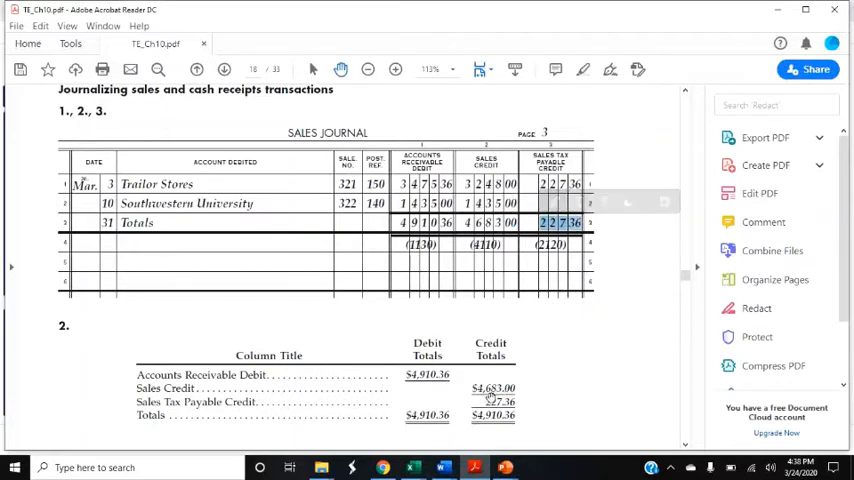
pyautogui.doubleClick(500, 400)
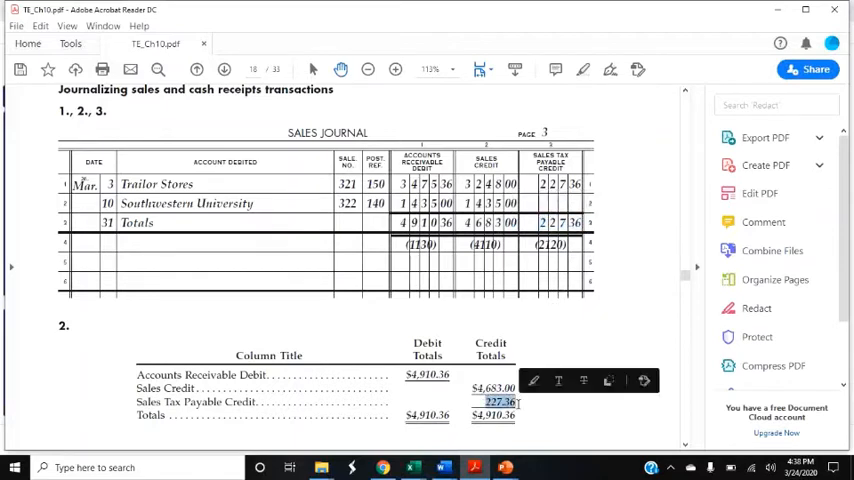
pyautogui.scroll(-3)
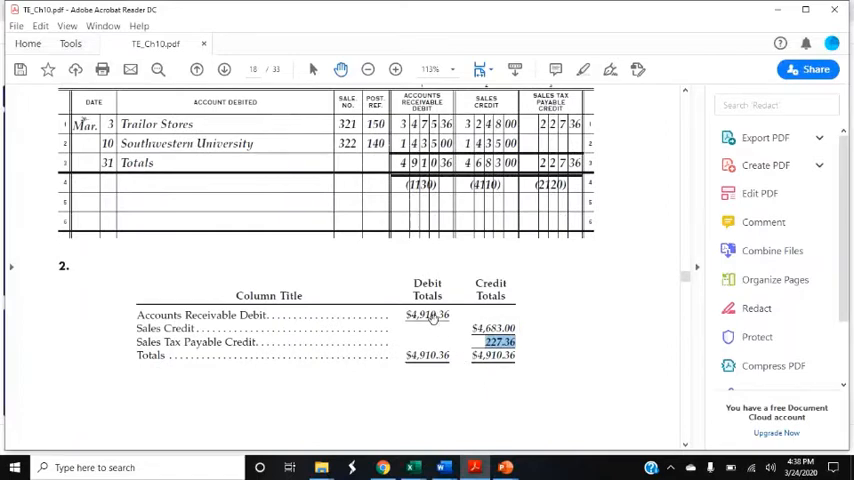
pyautogui.moveTo(440, 368)
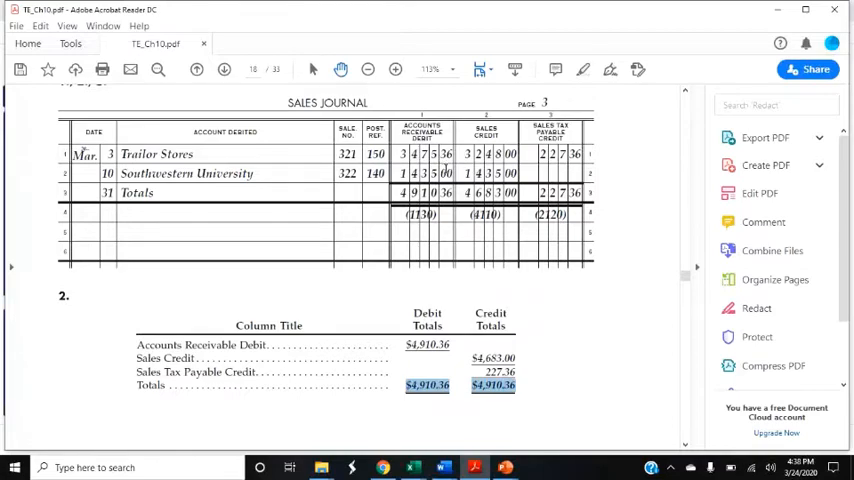
# Highlight the S3 posting in Accounts Receivable and the matching sales credit total in the journal
pyautogui.scroll(-3)
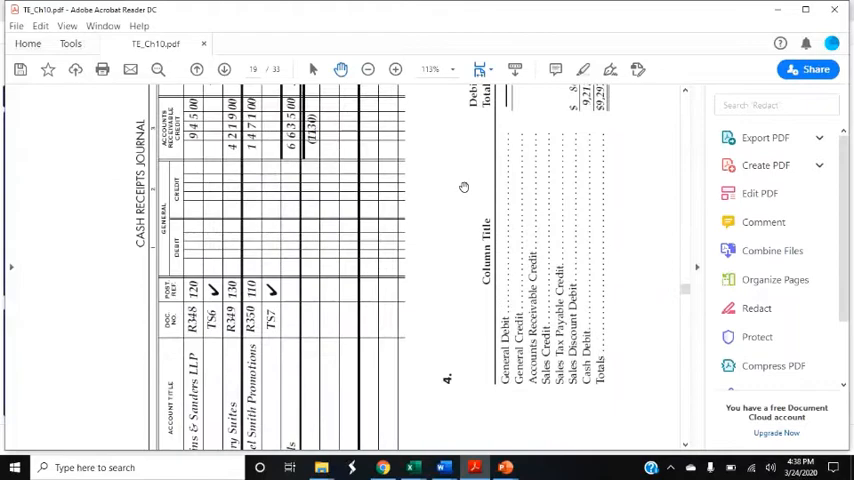
pyautogui.scroll(-3)
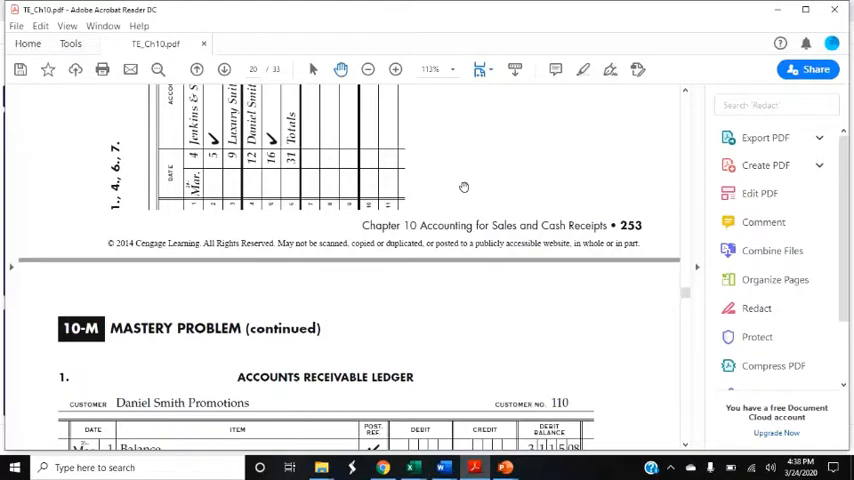
pyautogui.scroll(-3)
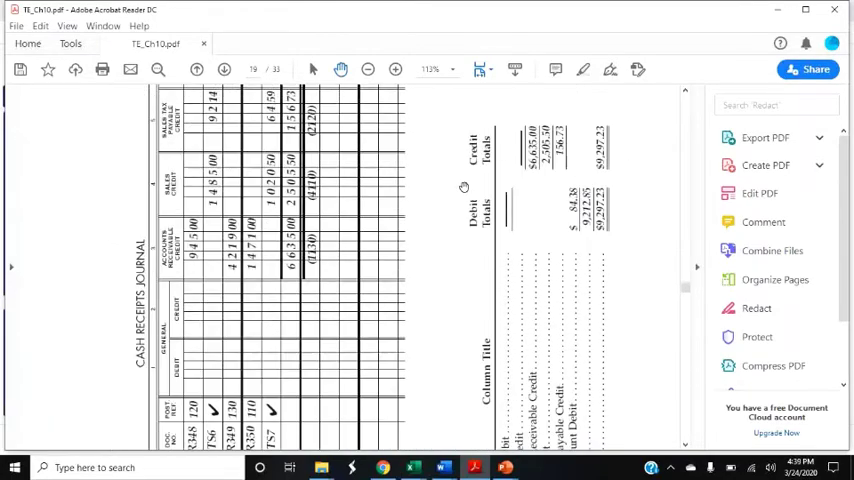
pyautogui.scroll(-3)
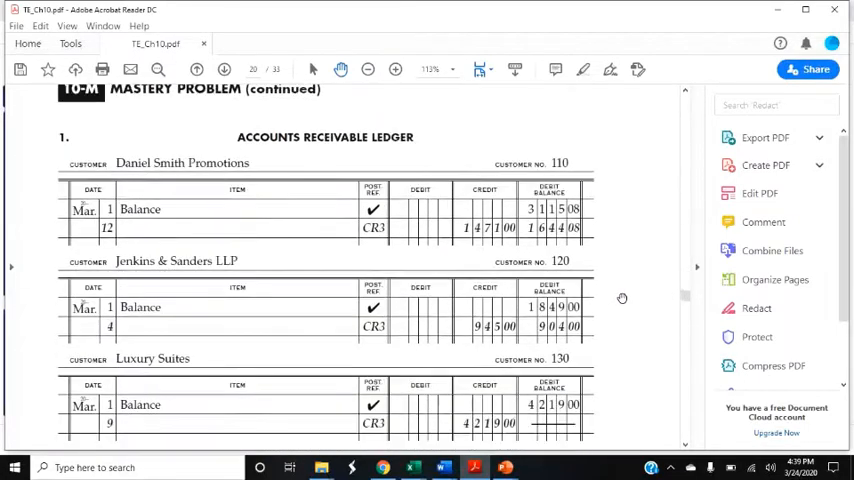
pyautogui.scroll(-3)
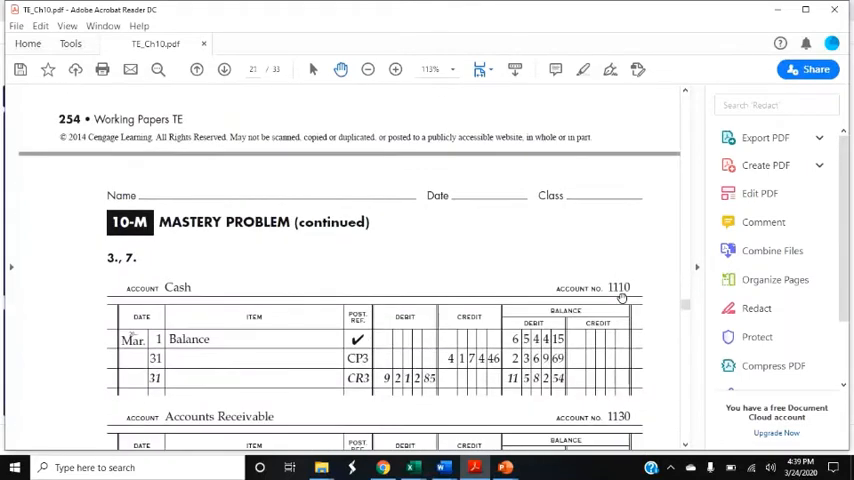
pyautogui.scroll(-3)
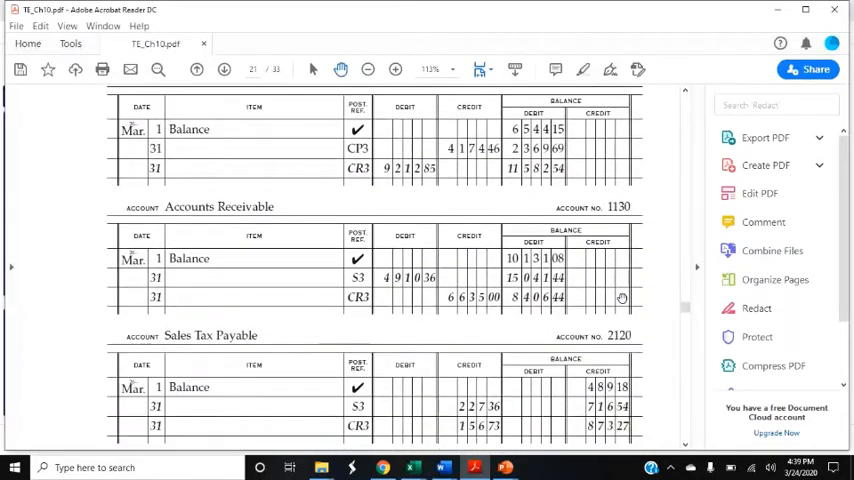
pyautogui.scroll(-3)
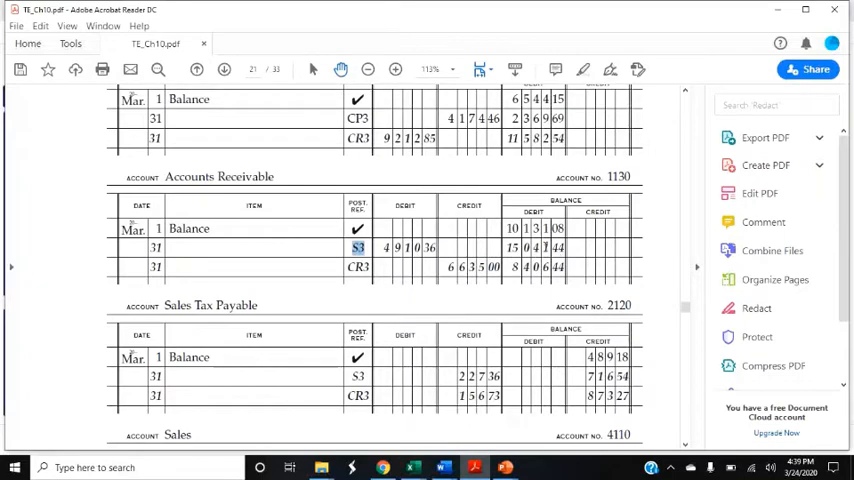
pyautogui.doubleClick(640, 176)
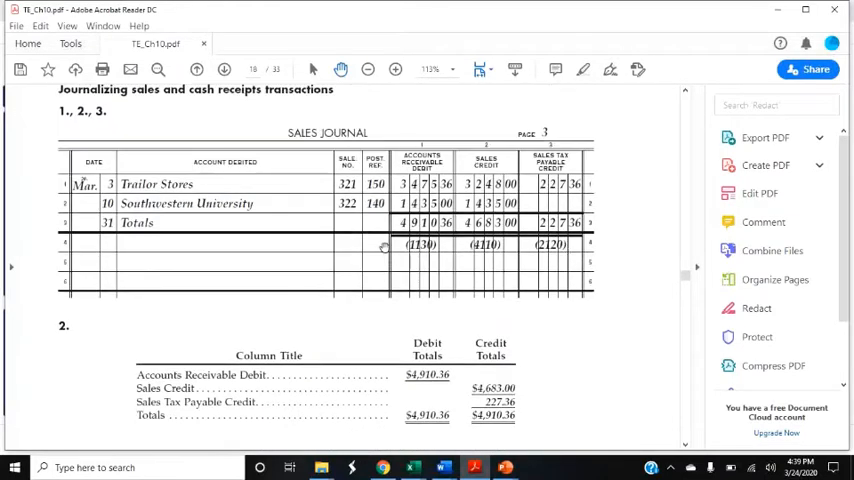
pyautogui.doubleClick(422, 244)
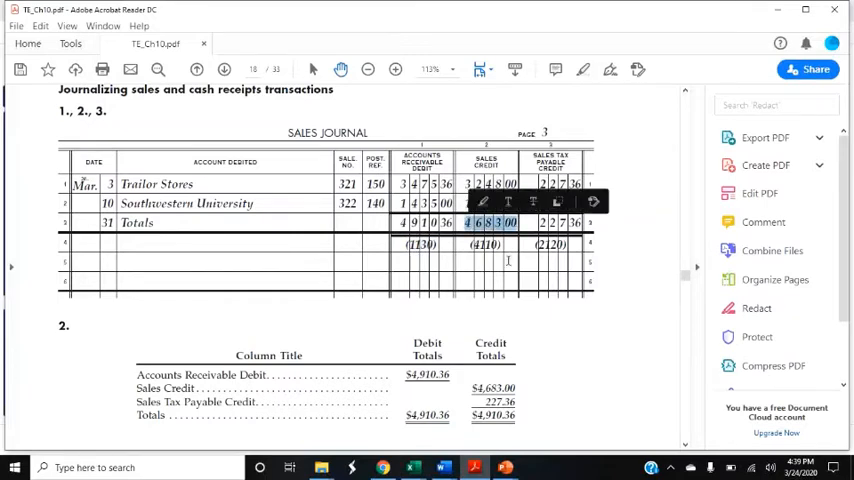
# Highlight the $4,683.00 S3 credit in the Sales account and the sales tax total in the journal
pyautogui.scroll(-3)
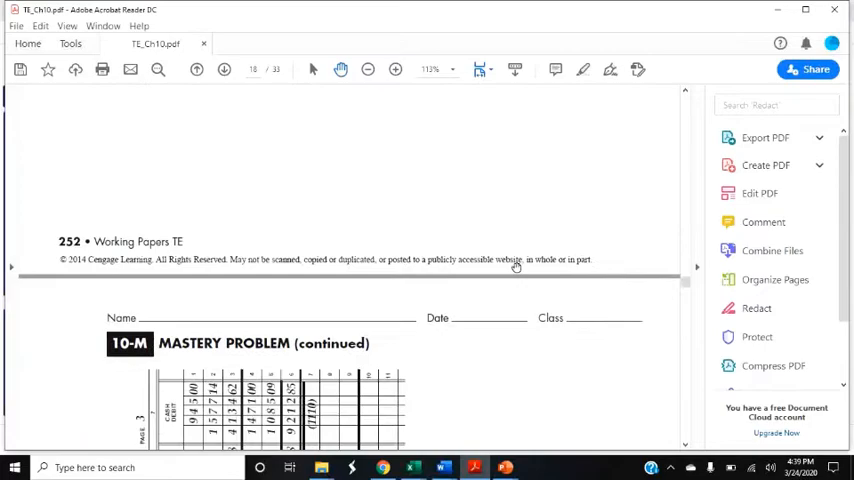
pyautogui.scroll(-3)
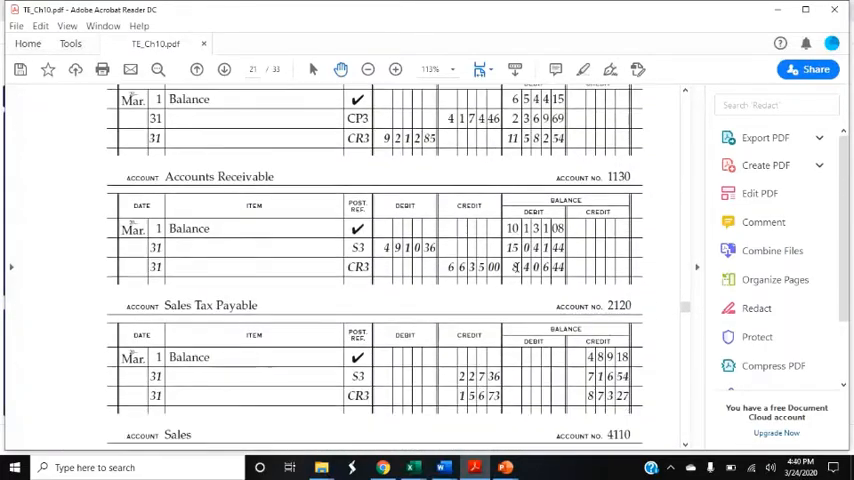
pyautogui.scroll(-3)
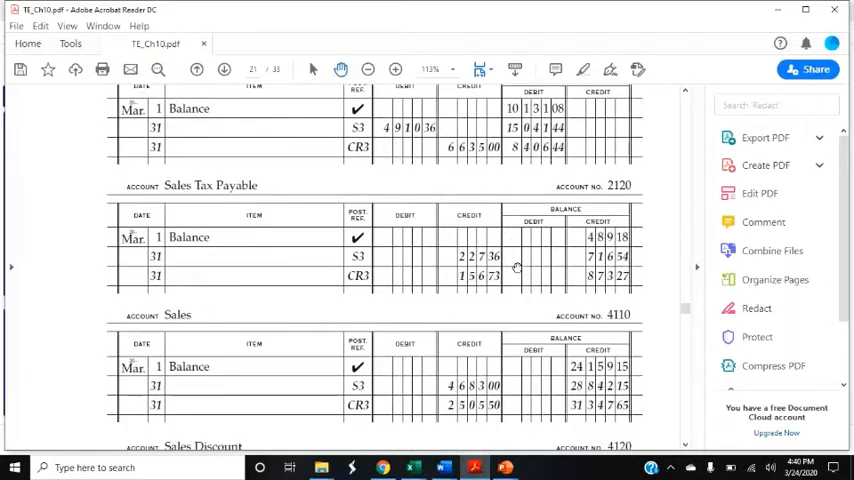
pyautogui.scroll(-3)
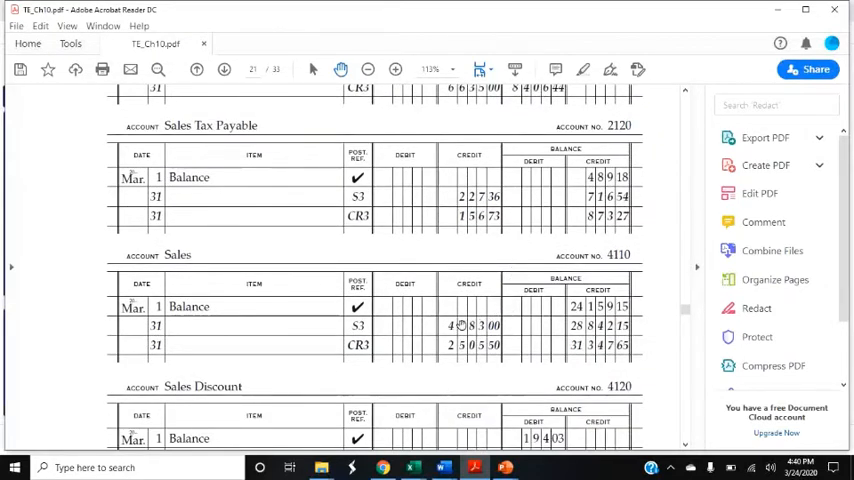
pyautogui.doubleClick(466, 324)
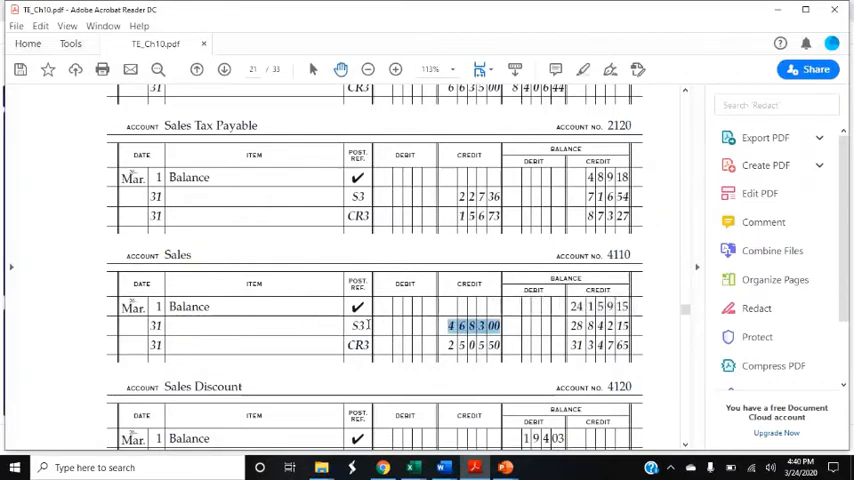
pyautogui.moveTo(594, 308)
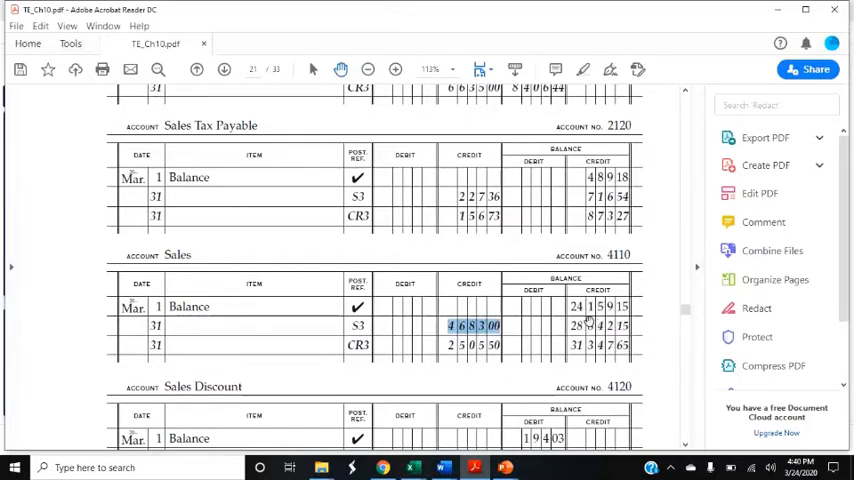
pyautogui.doubleClick(620, 256)
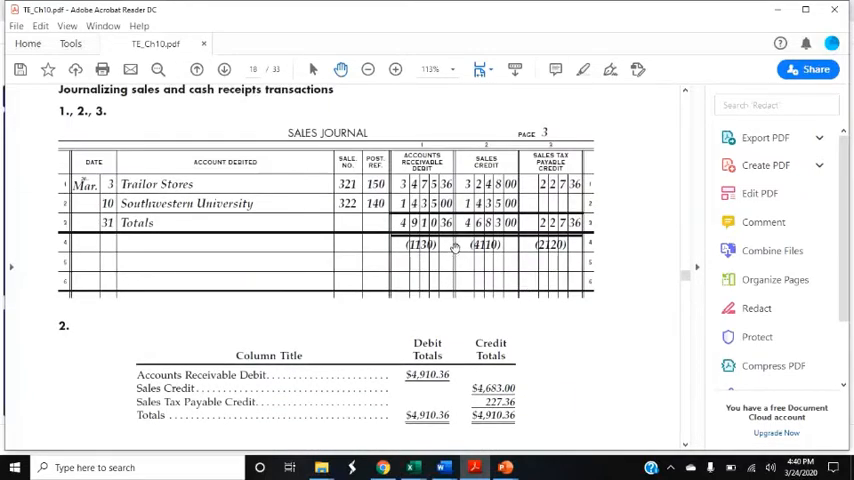
pyautogui.doubleClick(484, 244)
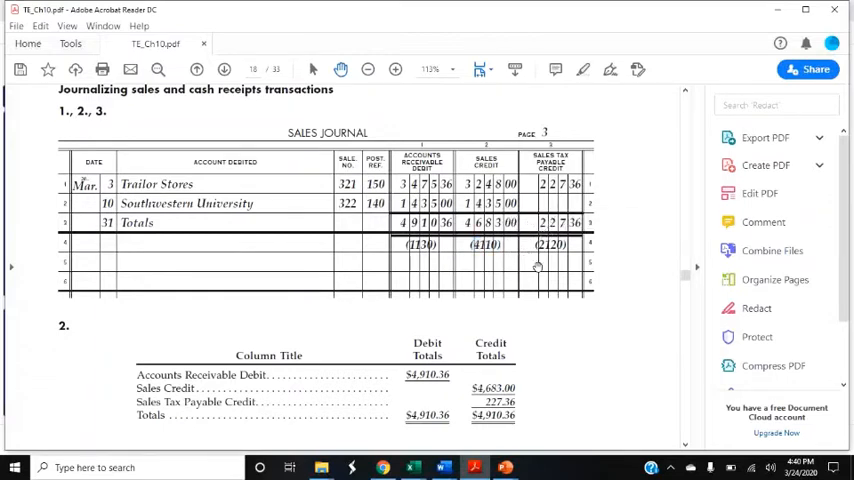
pyautogui.scroll(-3)
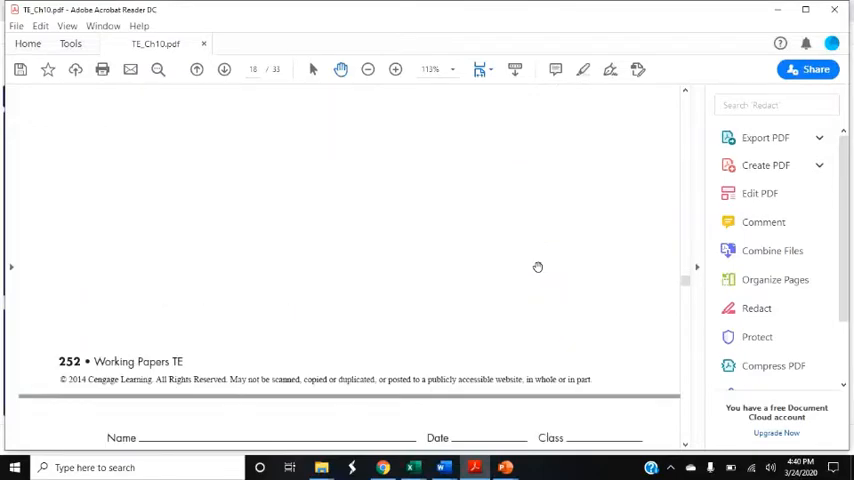
# Highlight the S3 credit posted in the Sales Tax Payable ledger account
pyautogui.scroll(-3)
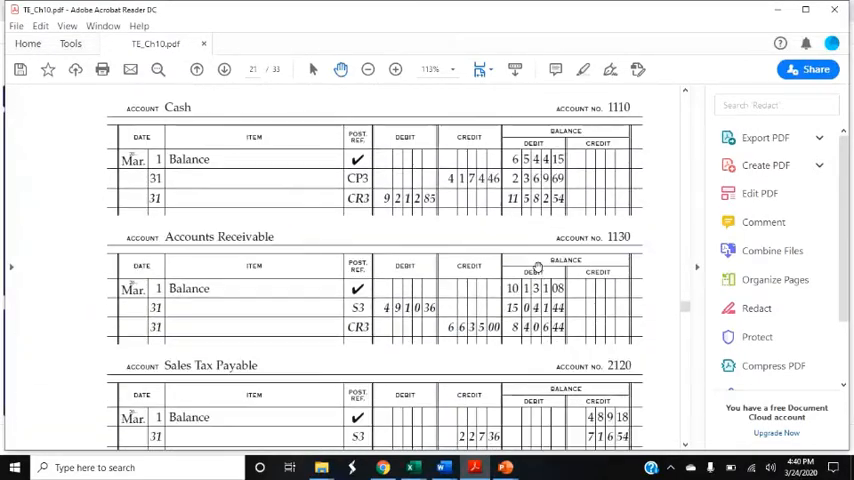
pyautogui.scroll(-3)
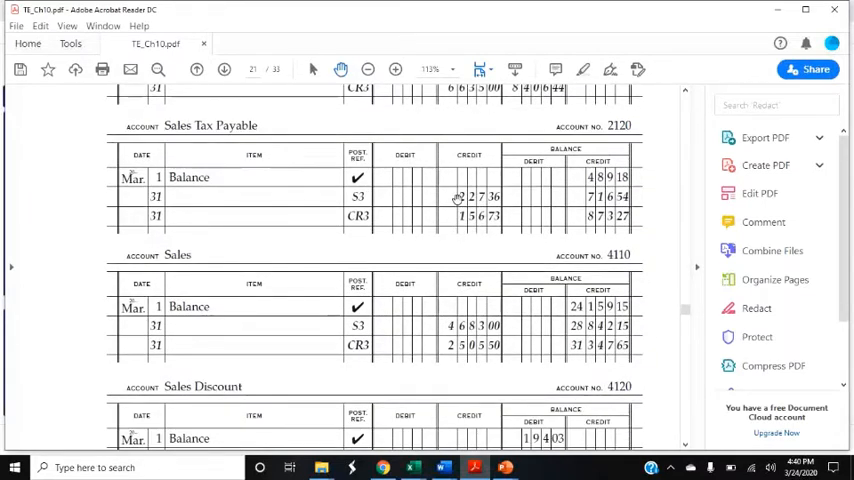
pyautogui.doubleClick(474, 196)
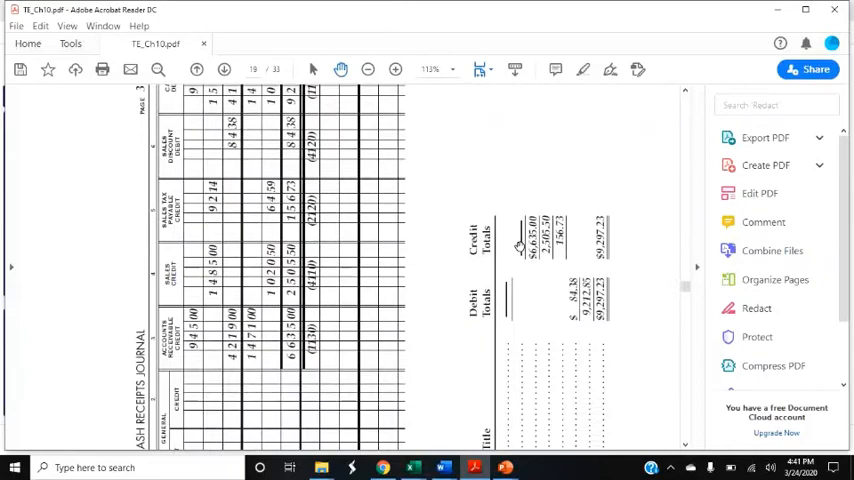
# Dismiss the Help menu and rotate the cash receipts journal page clockwise so it reads upright
pyautogui.click(148, 24)
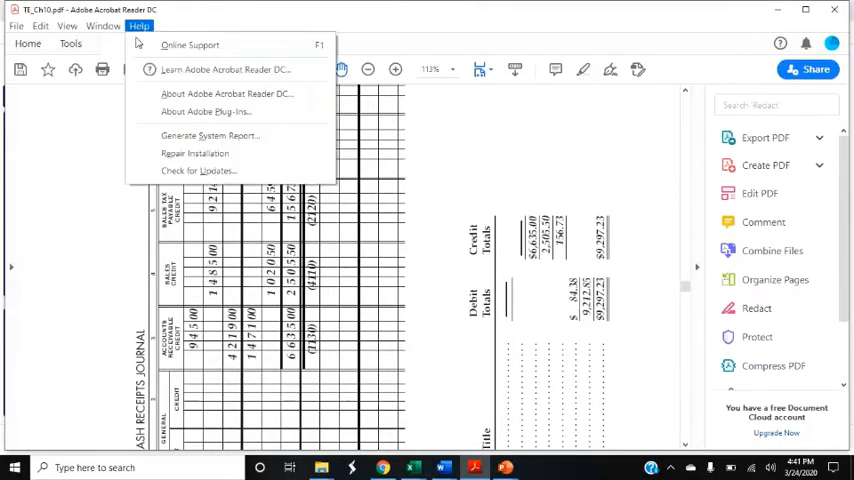
pyautogui.click(68, 24)
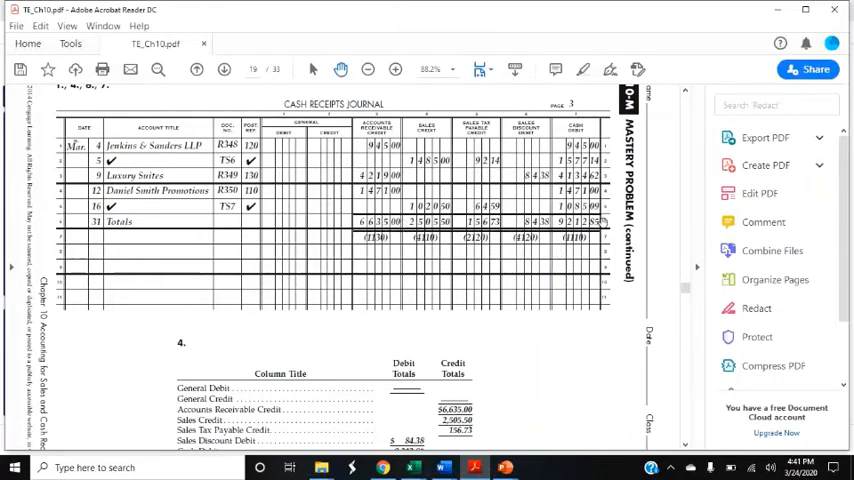
pyautogui.moveTo(660, 240)
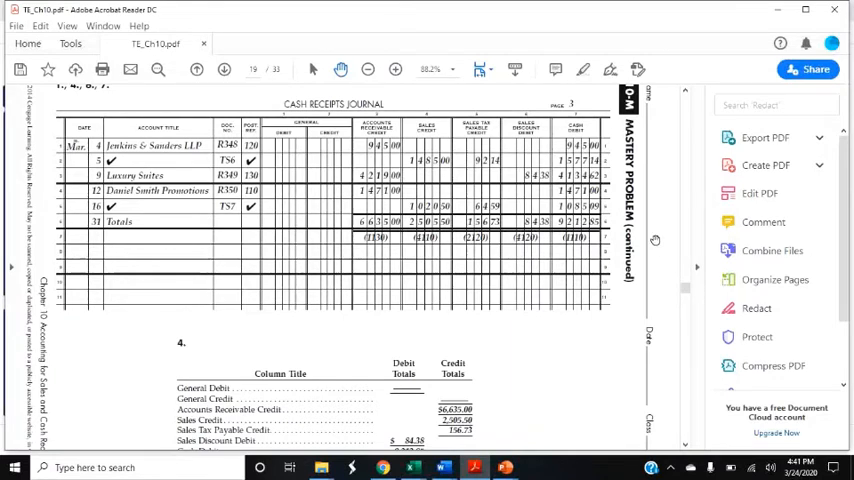
pyautogui.scroll(-3)
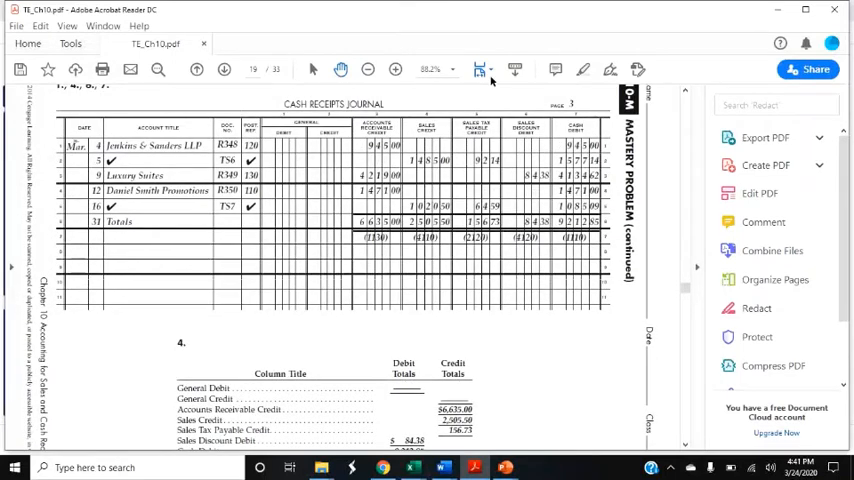
# Set the zoom to 75% so the full upright cash receipts journal and proof table fit on screen
pyautogui.click(454, 68)
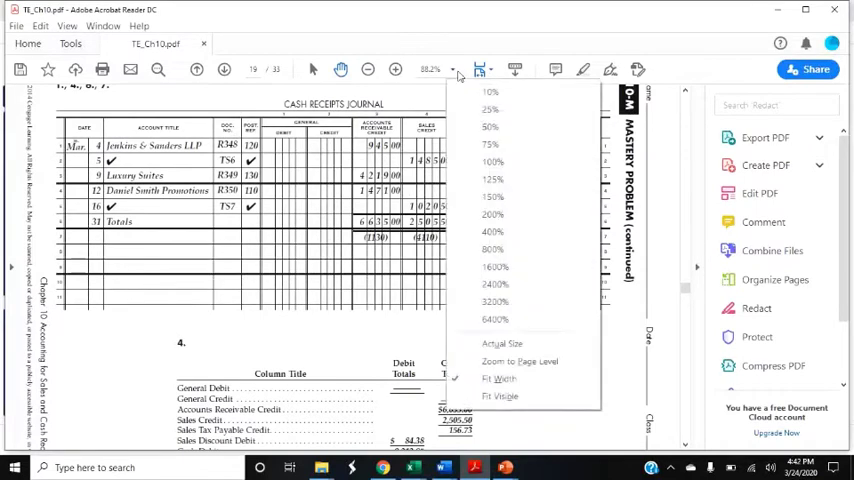
pyautogui.moveTo(504, 144)
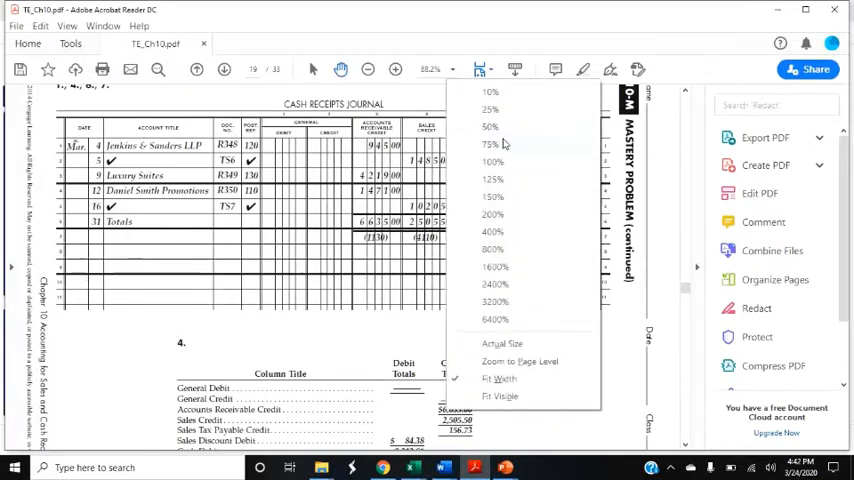
pyautogui.click(488, 144)
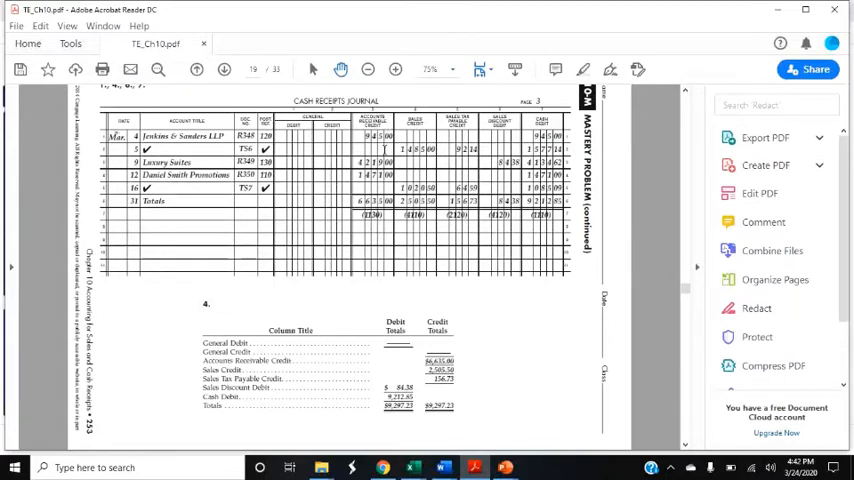
pyautogui.moveTo(450, 372)
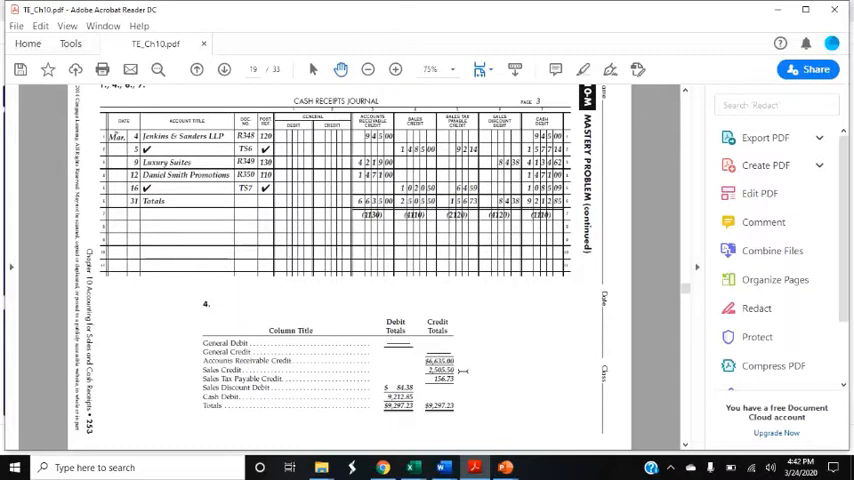
pyautogui.moveTo(476, 200)
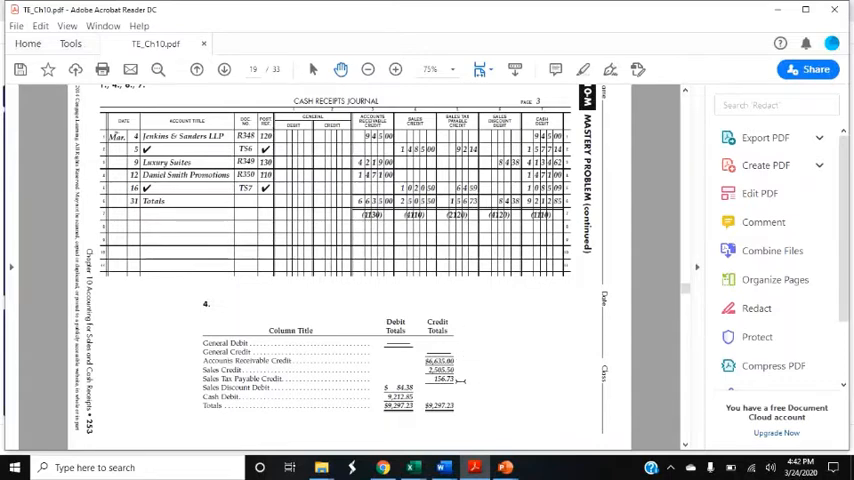
pyautogui.moveTo(482, 322)
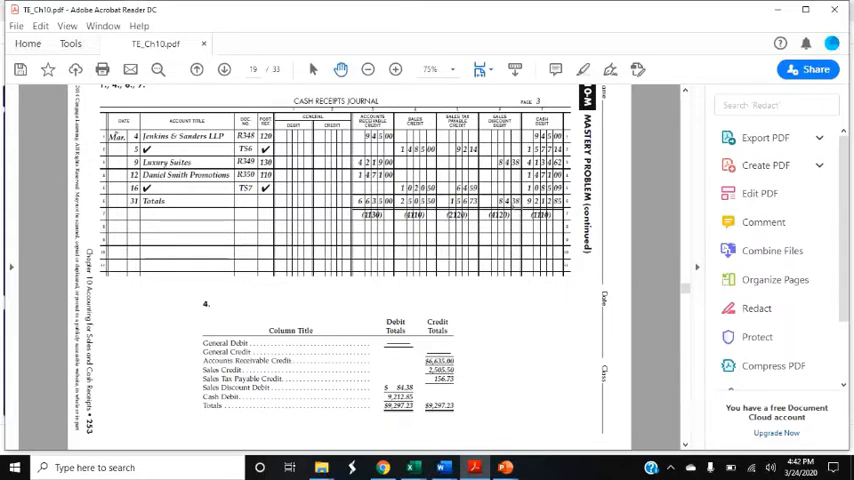
pyautogui.moveTo(396, 332)
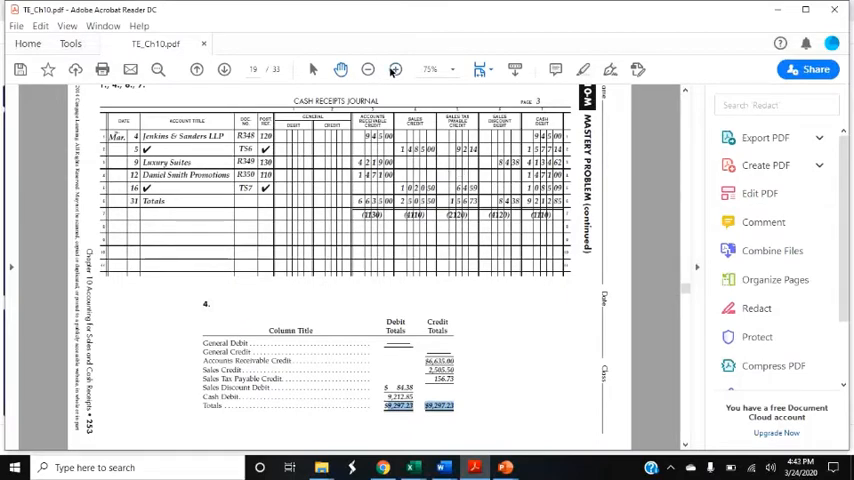
# Zoom in on the totals table, then restore the original orientation and 112% view of the 10-M continued page
pyautogui.click(388, 68)
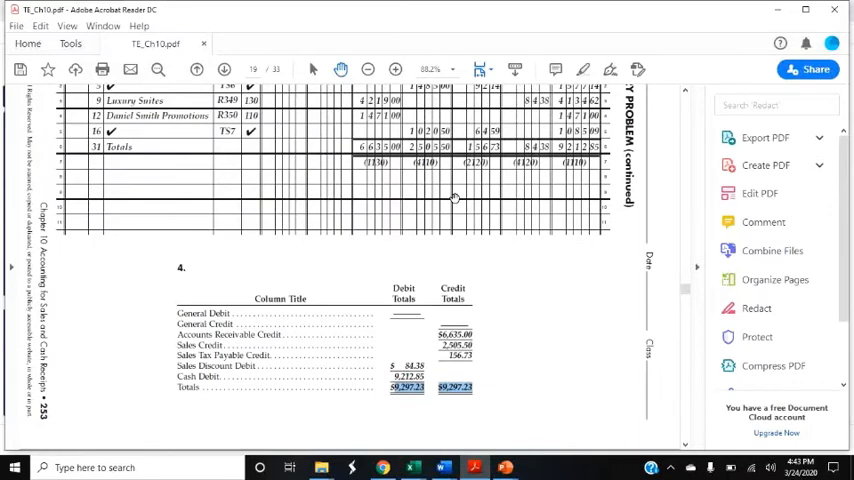
pyautogui.scroll(-3)
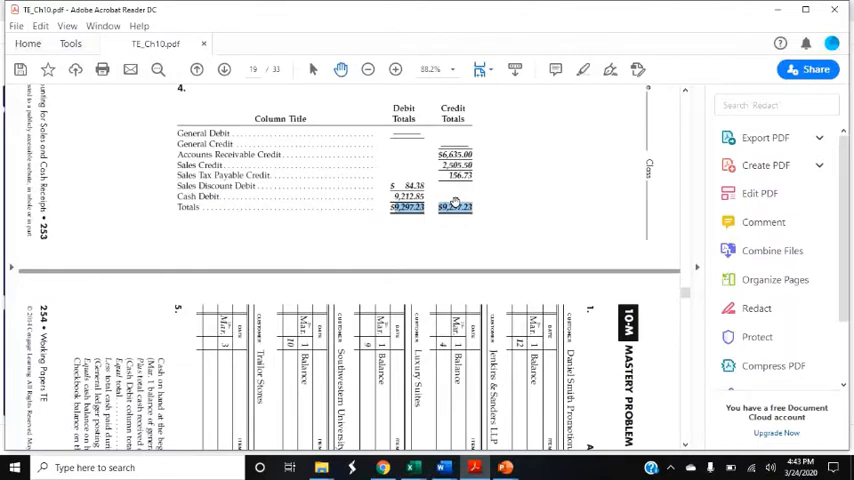
pyautogui.scroll(-3)
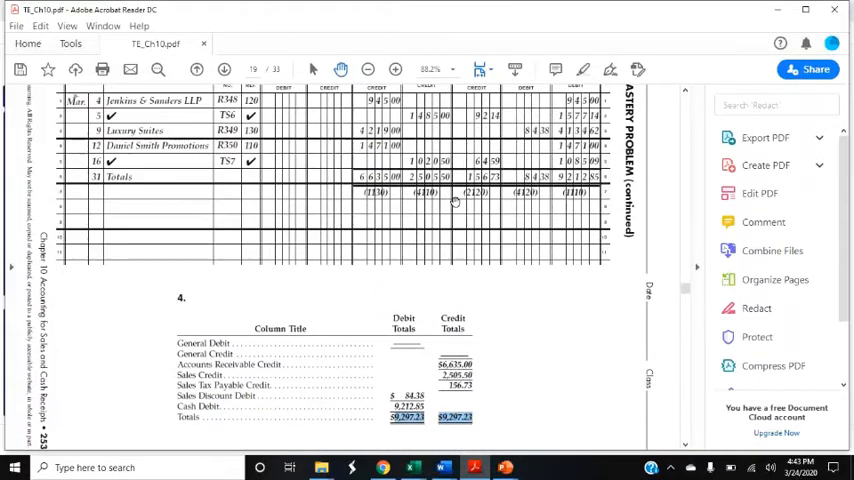
pyautogui.click(76, 24)
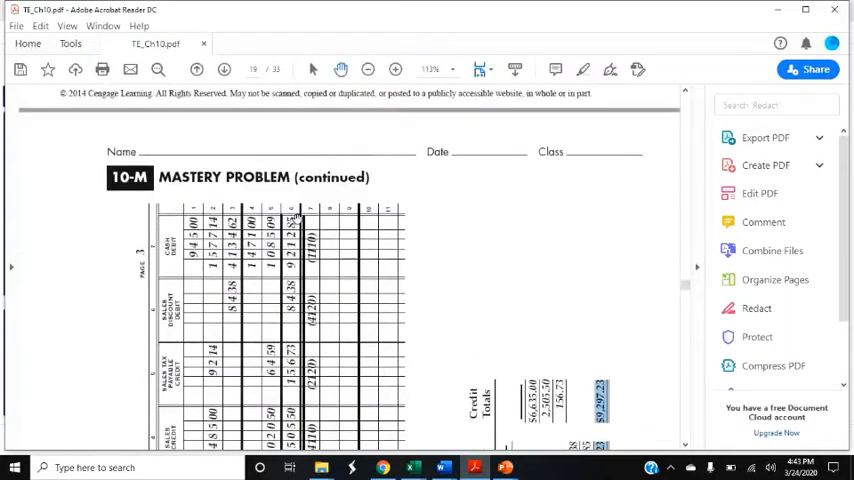
pyautogui.scroll(-3)
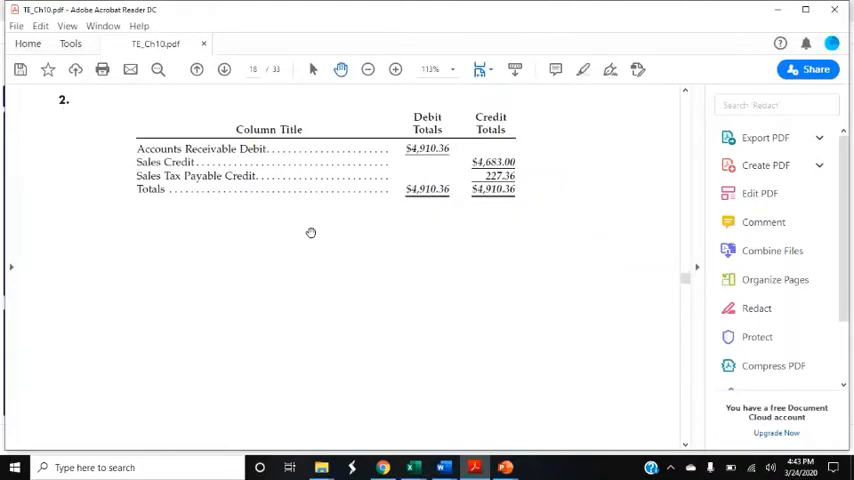
# Highlight the cash proof's beginning cash on hand, $4,374.46 payments and $15,757.00 equal totals
pyautogui.scroll(-3)
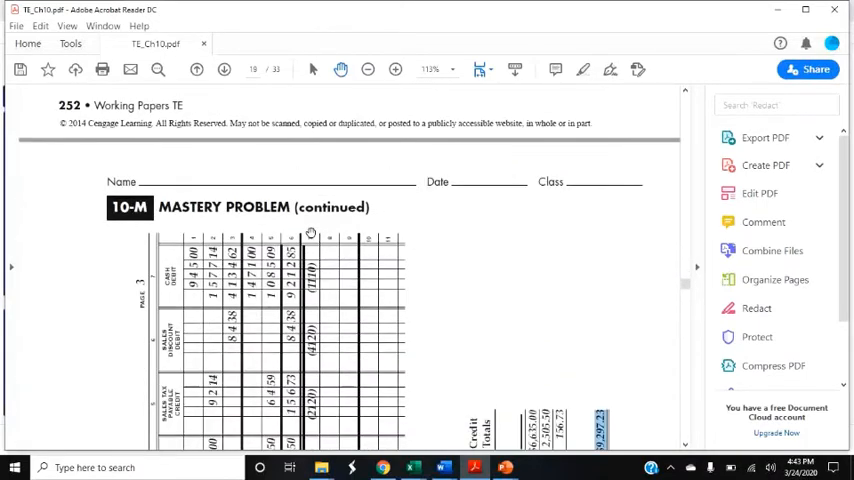
pyautogui.scroll(-3)
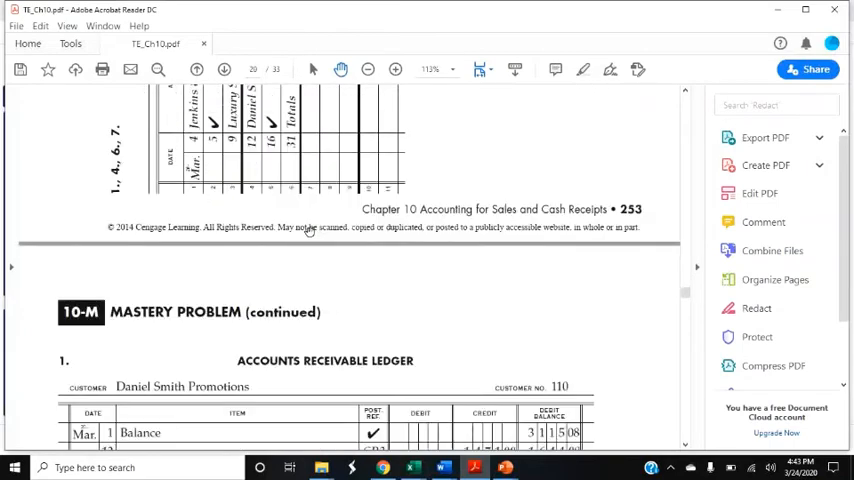
pyautogui.scroll(-3)
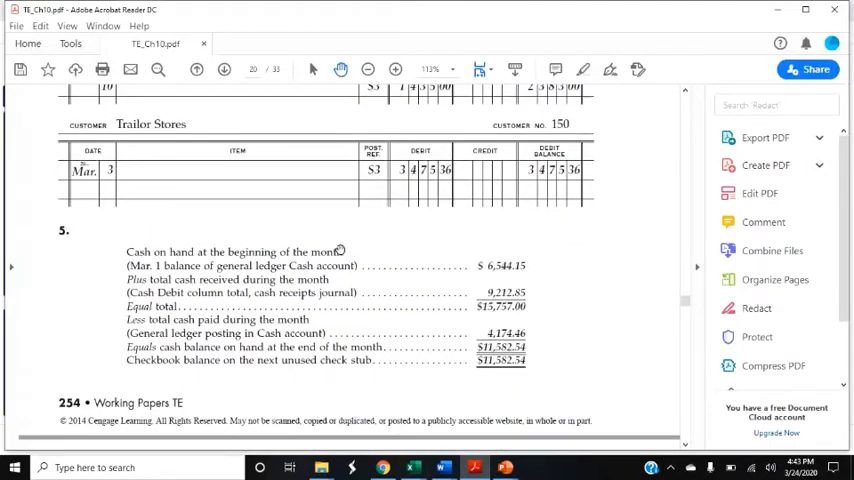
pyautogui.moveTo(420, 268)
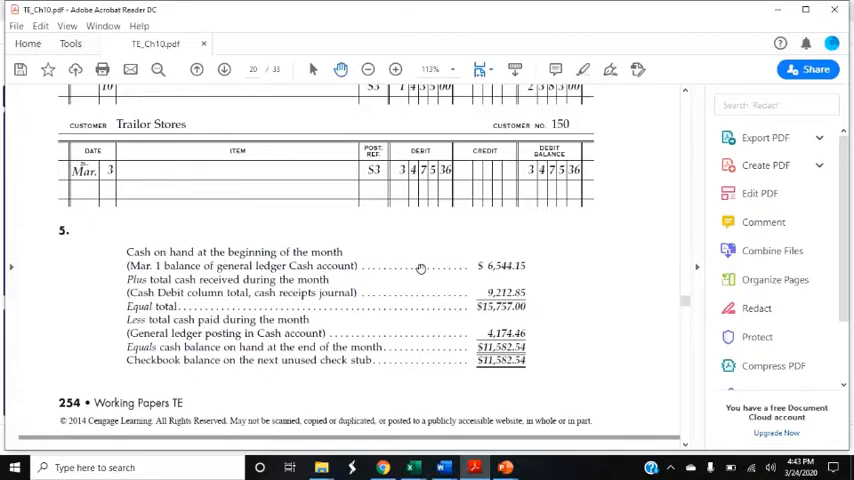
pyautogui.doubleClick(500, 264)
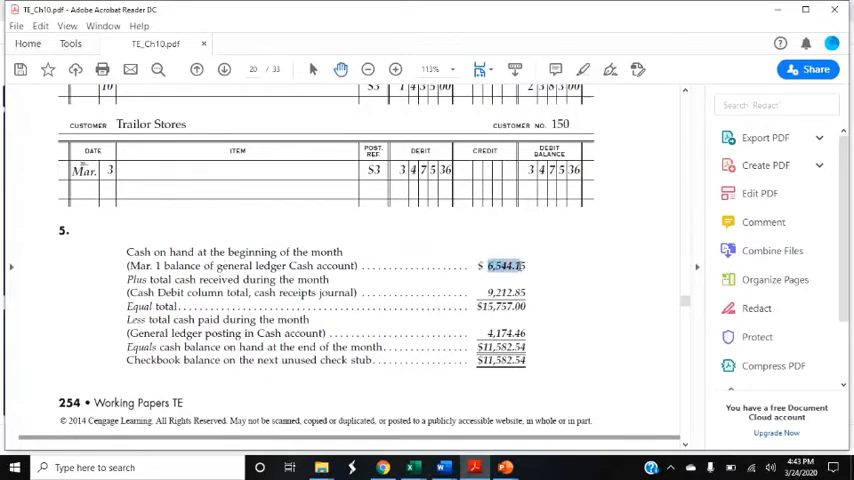
pyautogui.scroll(-3)
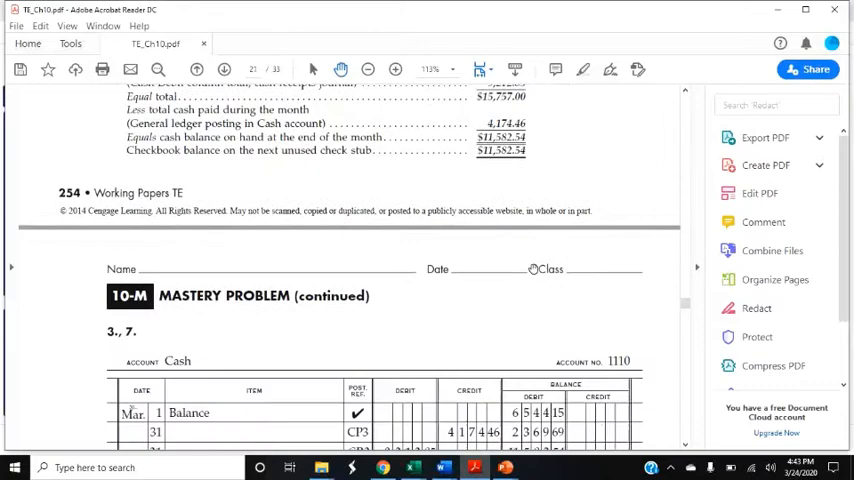
pyautogui.scroll(-3)
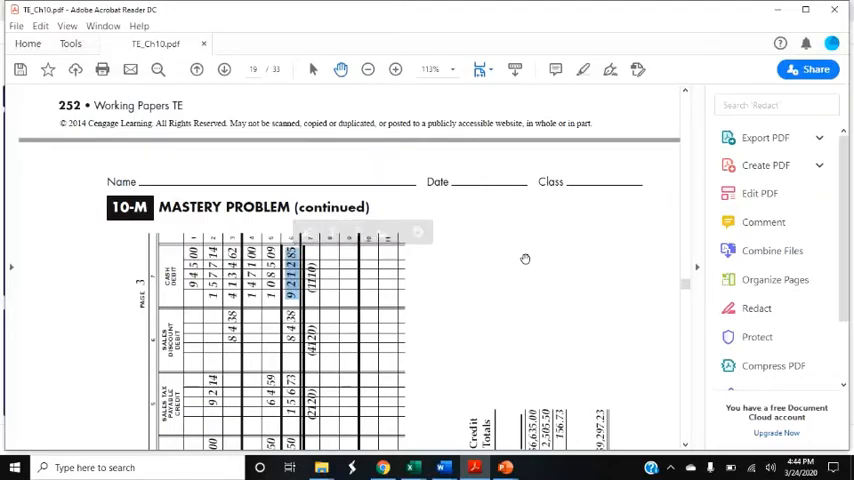
pyautogui.scroll(-3)
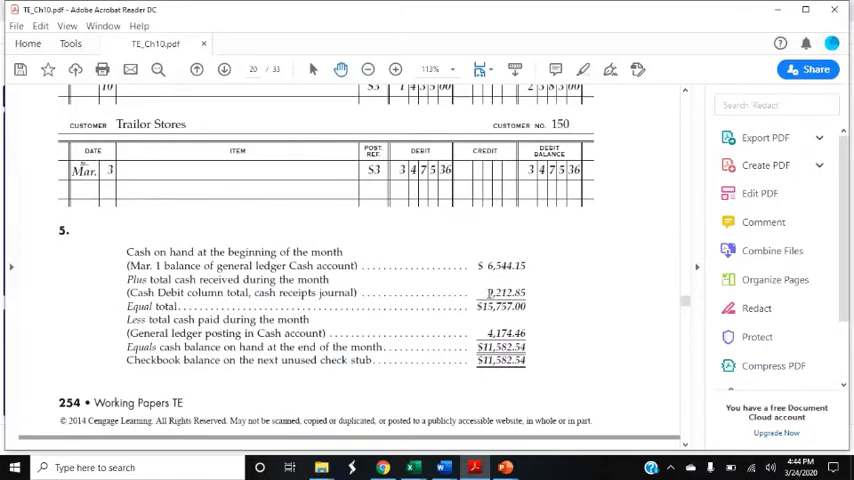
pyautogui.doubleClick(504, 292)
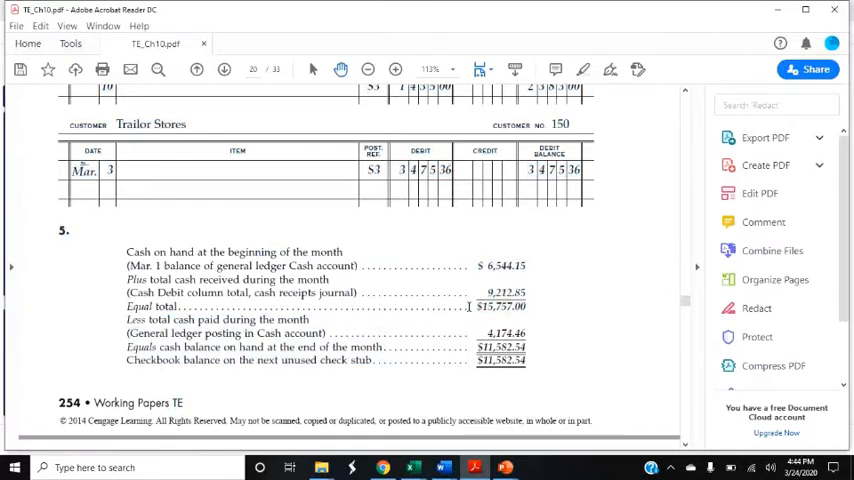
pyautogui.doubleClick(502, 306)
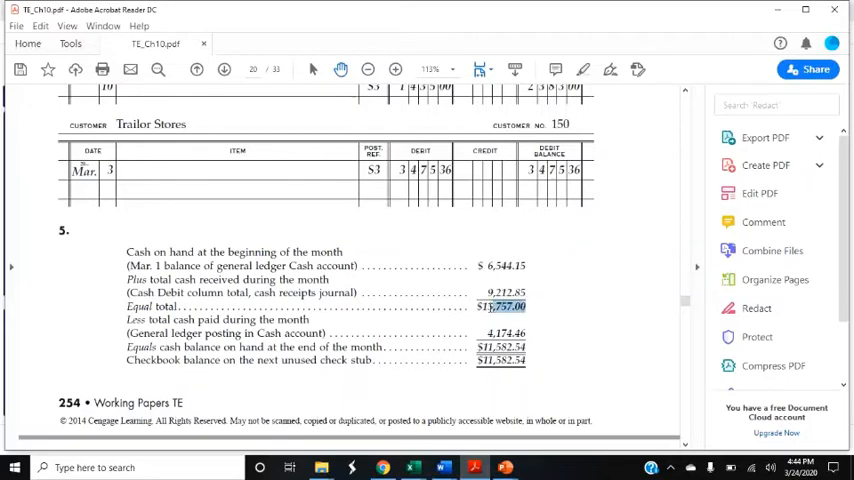
# Scroll down to the general ledger Cash account and highlight an amount posted there
pyautogui.scroll(-3)
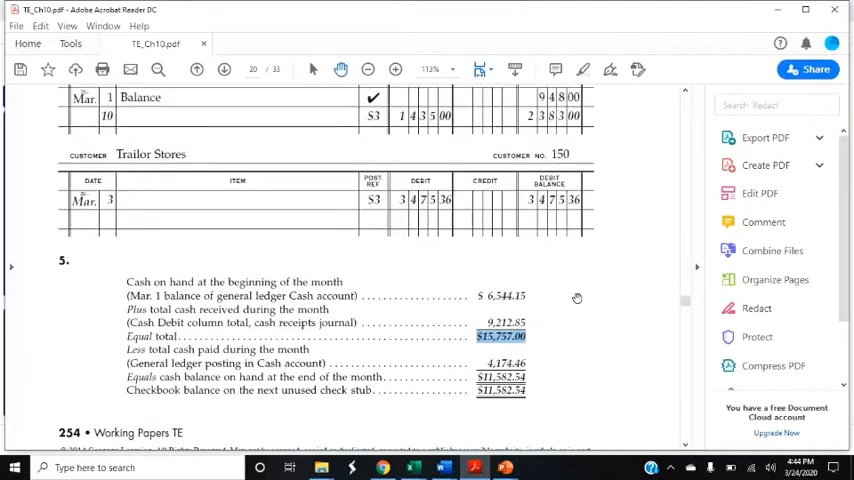
pyautogui.scroll(-3)
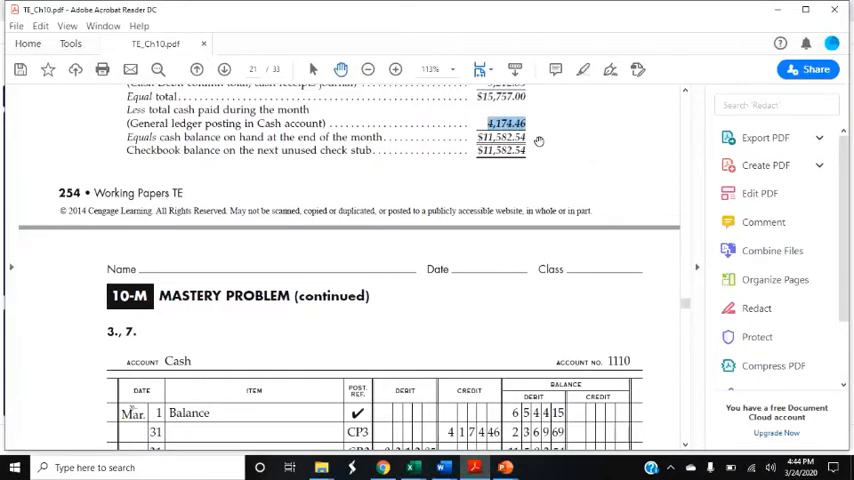
pyautogui.scroll(-3)
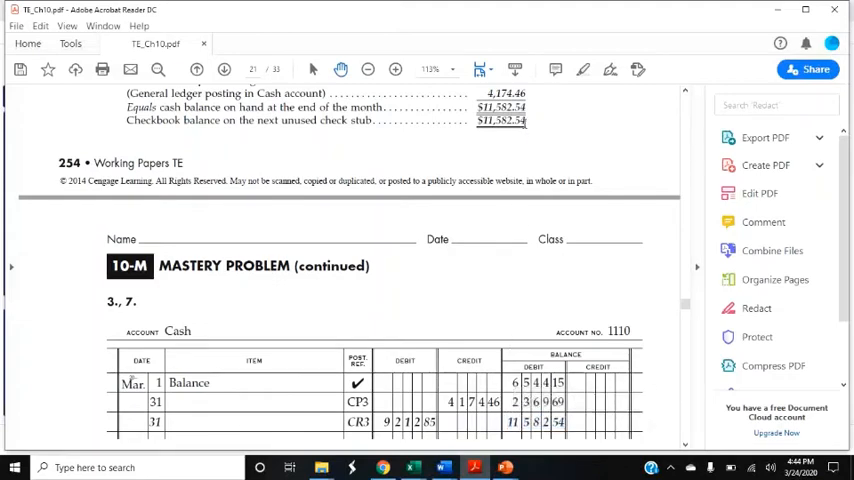
pyautogui.doubleClick(500, 120)
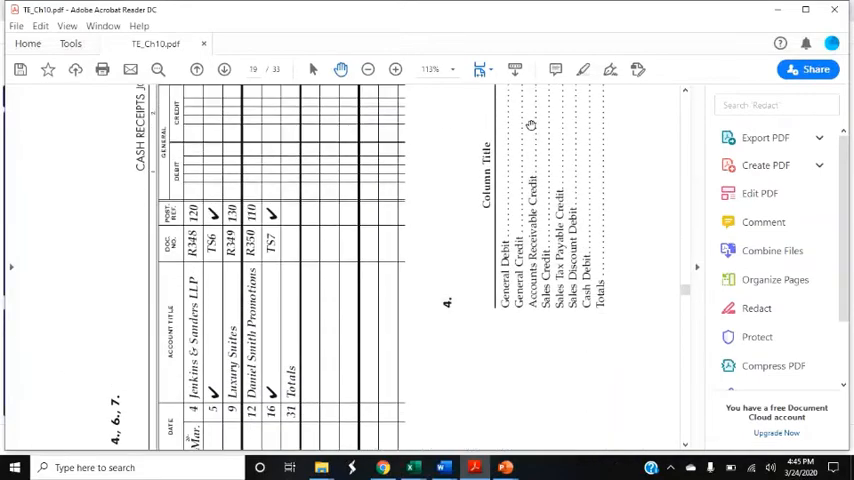
# Rotate the sideways cash receipts journal page upright to read its totals
pyautogui.click(66, 24)
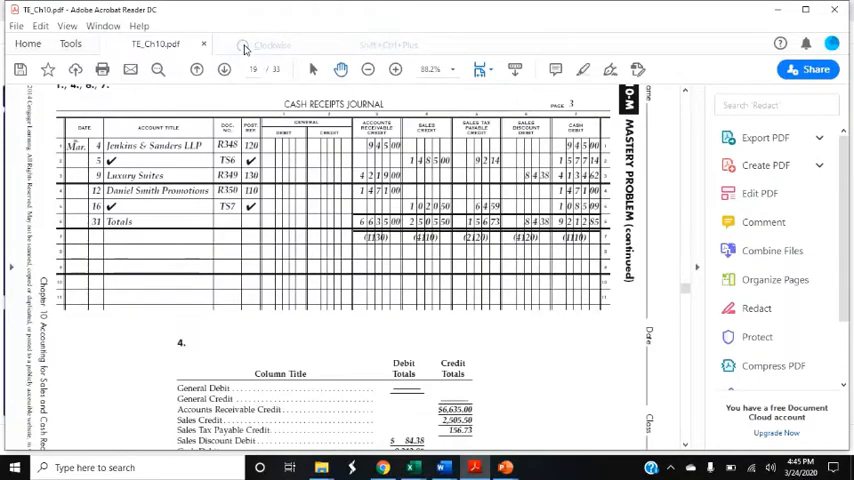
pyautogui.moveTo(356, 218)
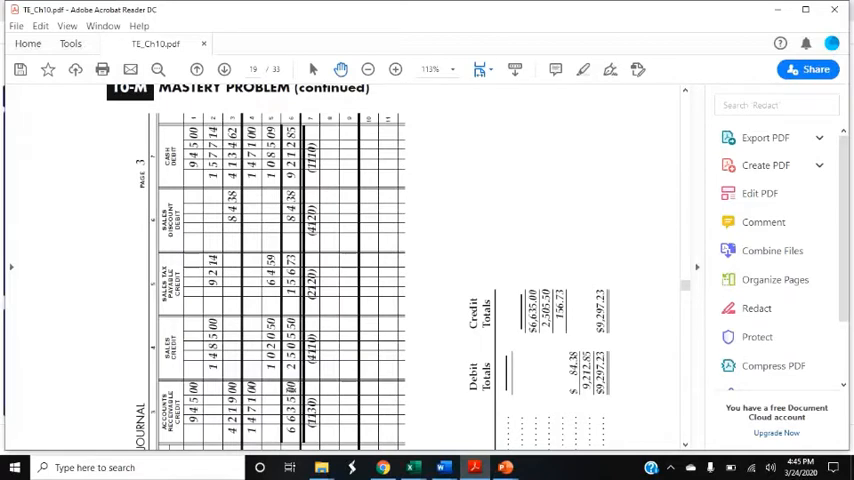
pyautogui.moveTo(344, 386)
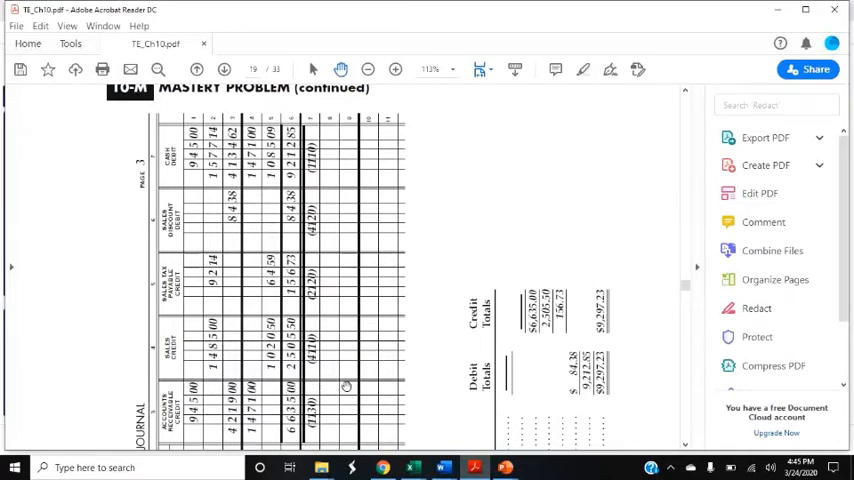
# Reach the Accounts Receivable ledger account and pick out its 6,635.00 CR3 credit, then clear the highlight
pyautogui.scroll(-3)
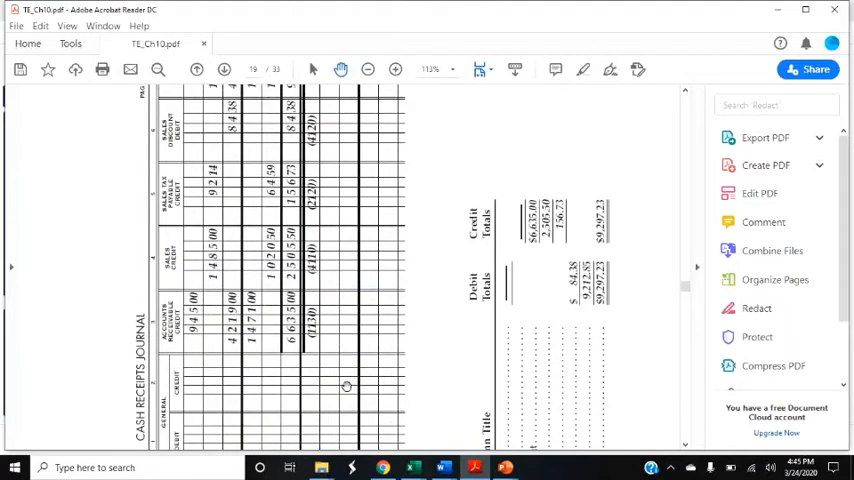
pyautogui.scroll(-3)
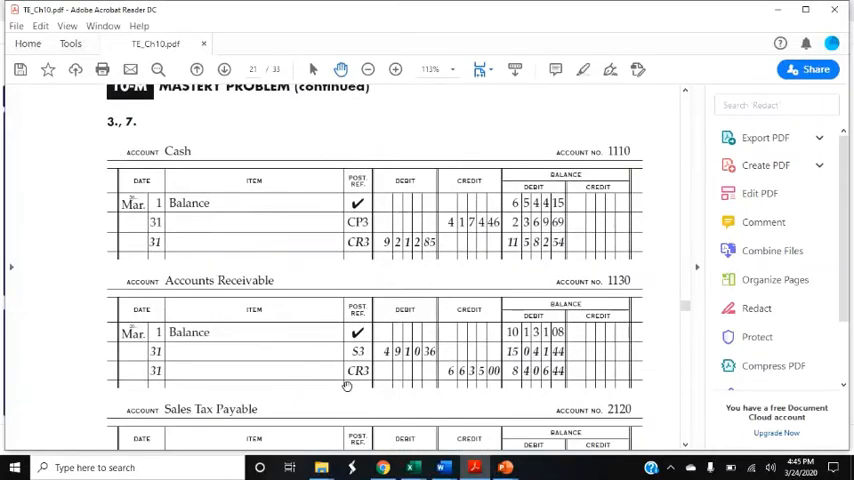
pyautogui.scroll(-3)
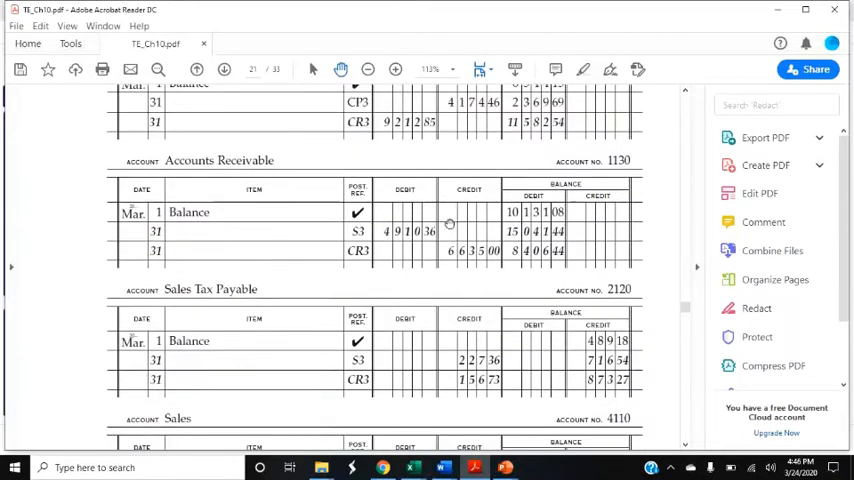
pyautogui.doubleClick(470, 252)
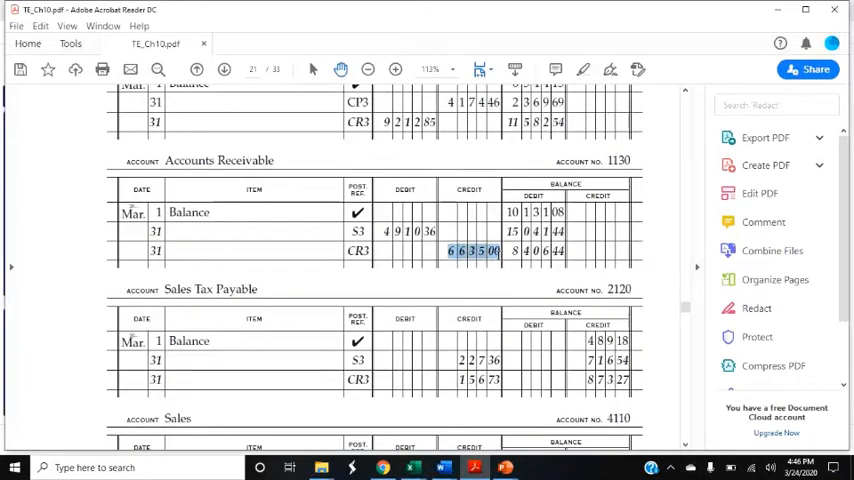
pyautogui.click(470, 250)
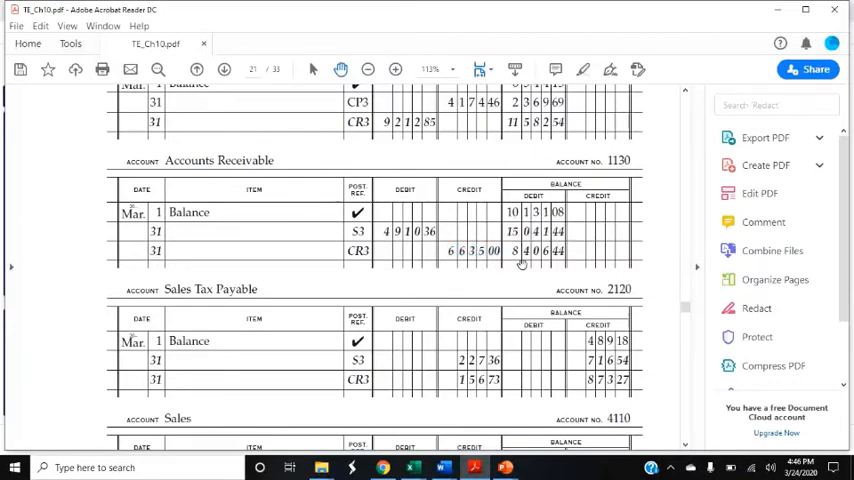
pyautogui.moveTo(524, 264)
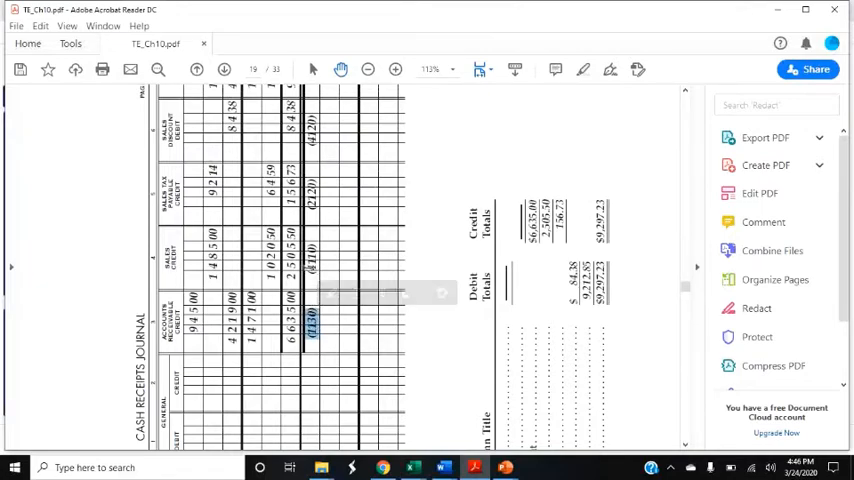
# Move down through the general ledger pages past the Accounts Receivable account
pyautogui.scroll(-3)
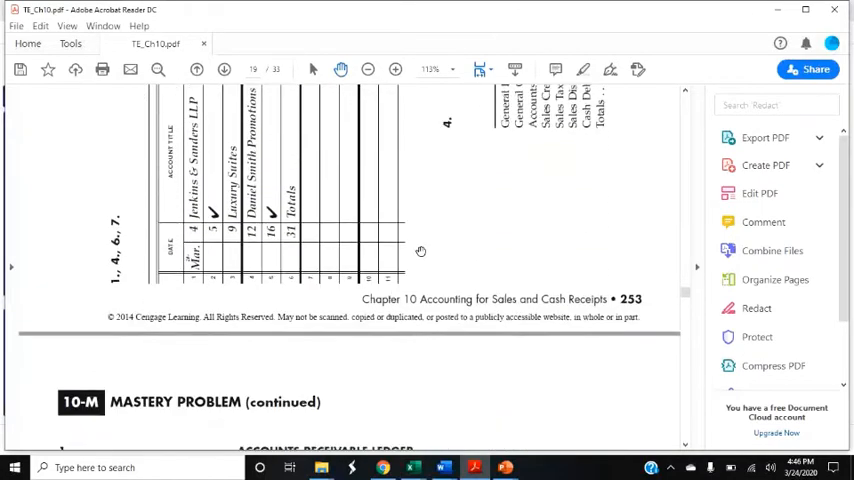
pyautogui.scroll(-3)
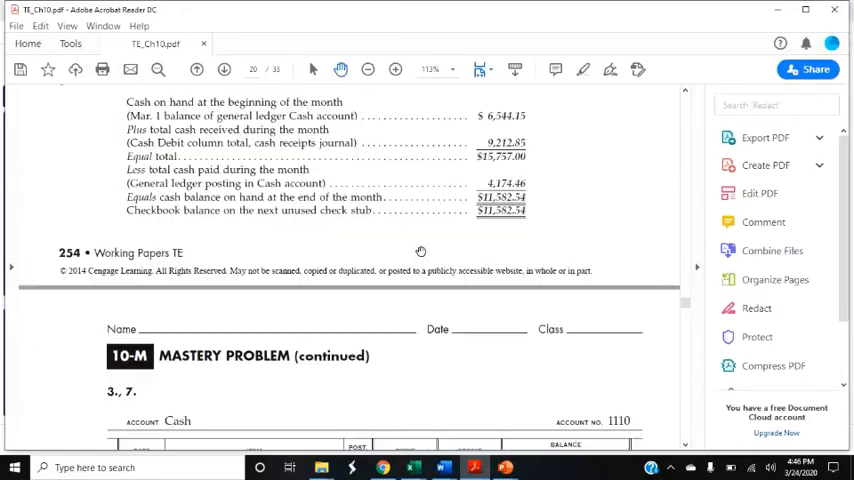
pyautogui.scroll(-3)
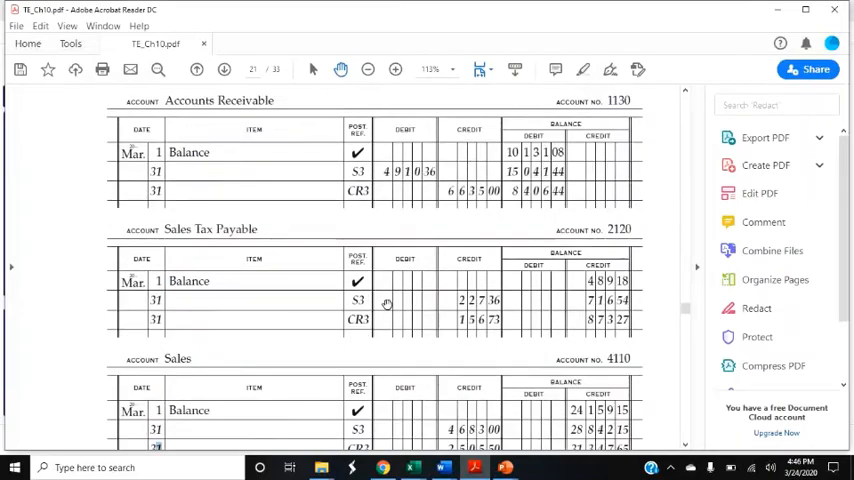
pyautogui.scroll(3)
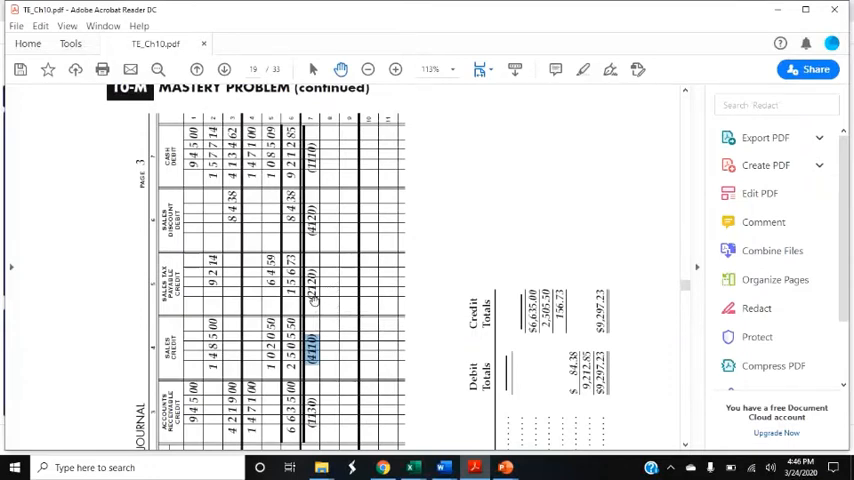
pyautogui.moveTo(360, 280)
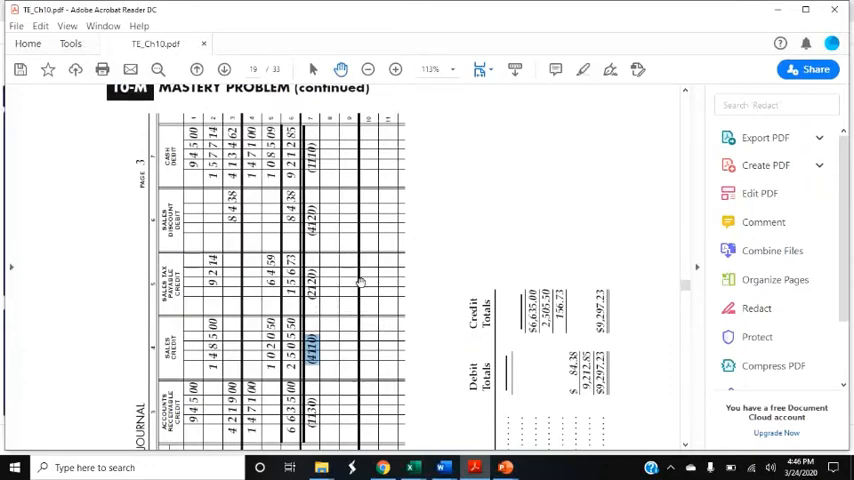
pyautogui.scroll(-3)
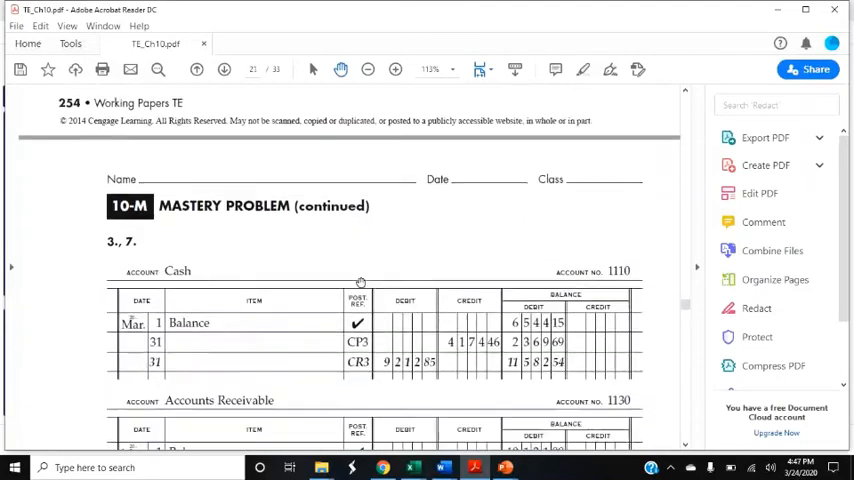
pyautogui.scroll(-3)
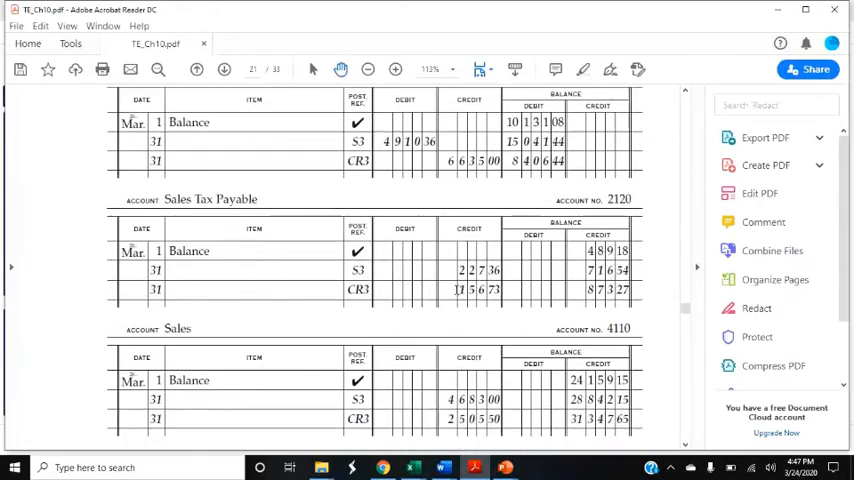
# Continue down to the Sales and Sales Discount accounts with their CR3 postings
pyautogui.doubleClick(356, 288)
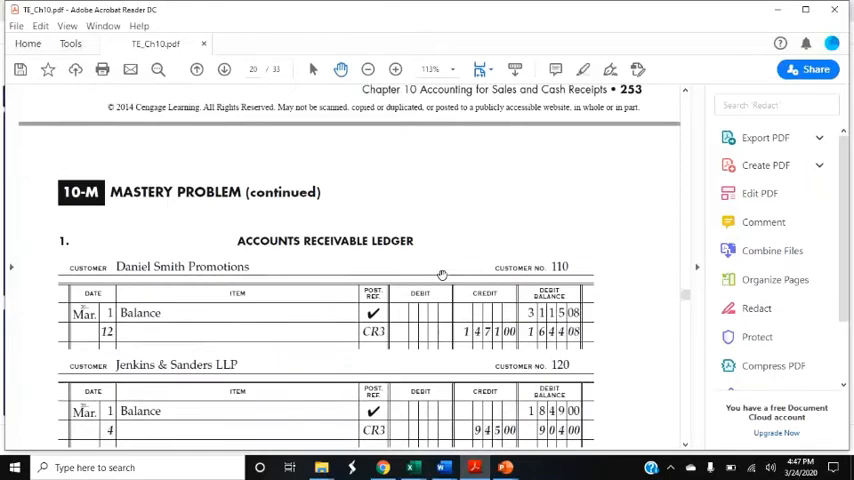
pyautogui.scroll(-3)
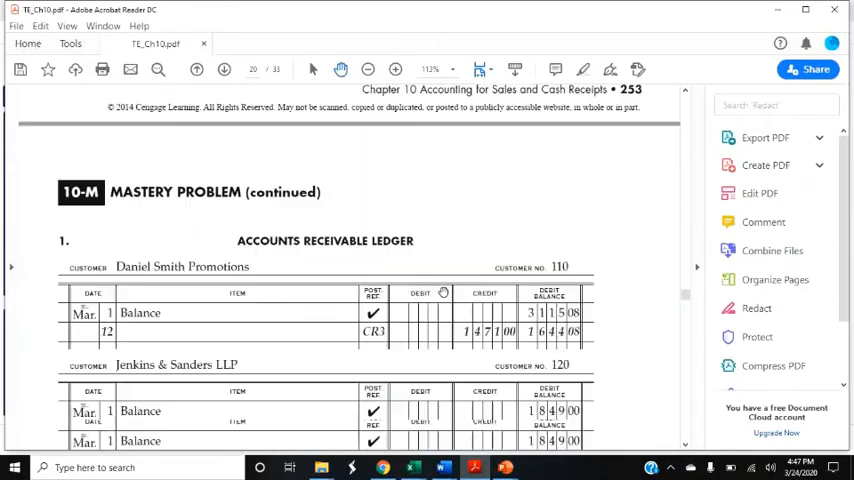
pyautogui.scroll(-3)
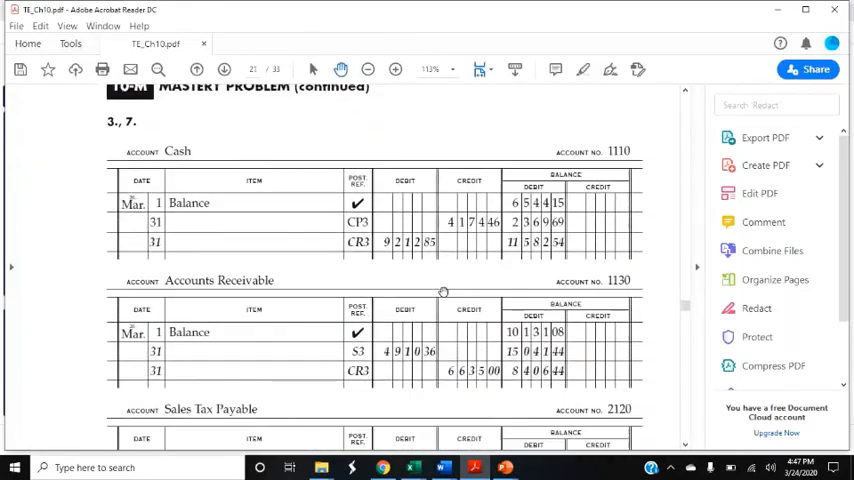
pyautogui.scroll(-3)
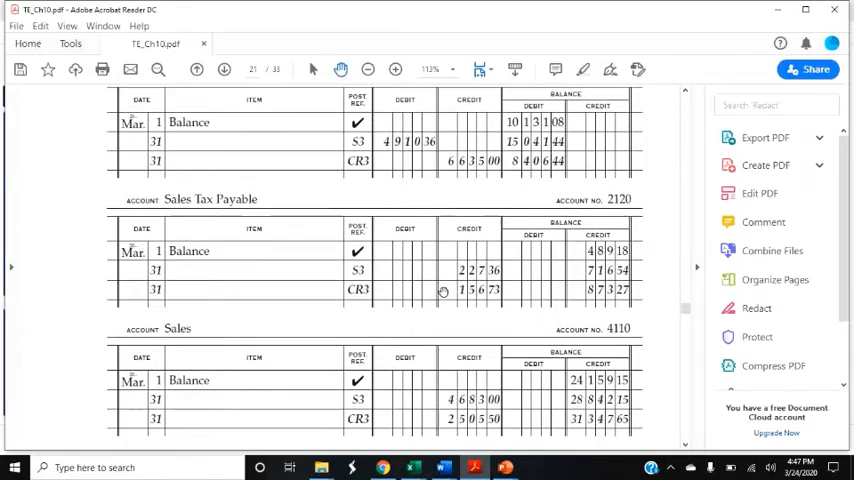
pyautogui.scroll(-3)
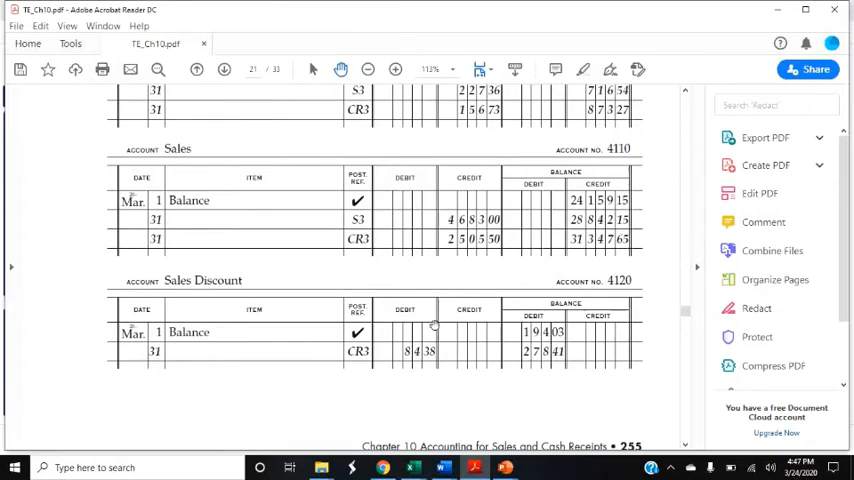
# Move from the Cash ledger account back to the cash receipts journal's column totals and debit-credit proof
pyautogui.doubleClick(410, 352)
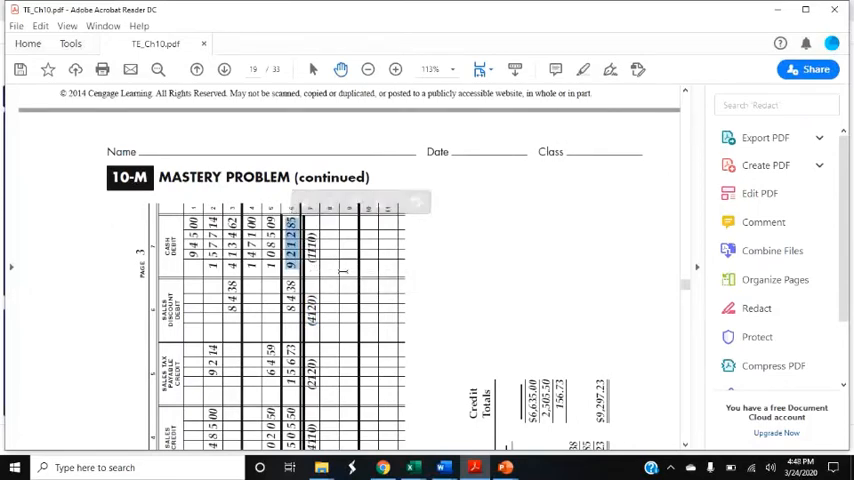
pyautogui.scroll(-3)
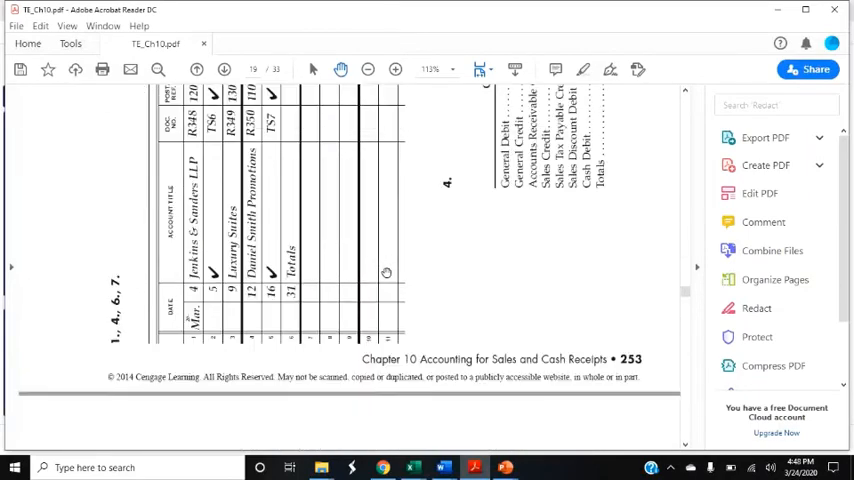
pyautogui.scroll(-3)
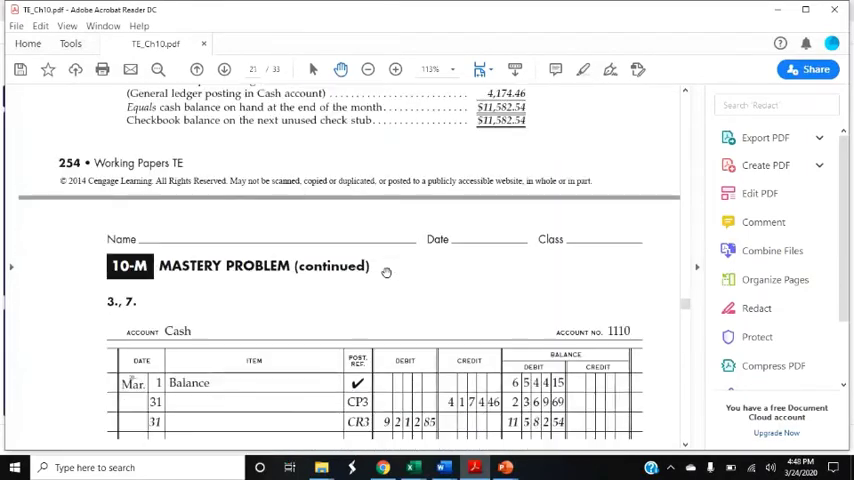
pyautogui.scroll(-3)
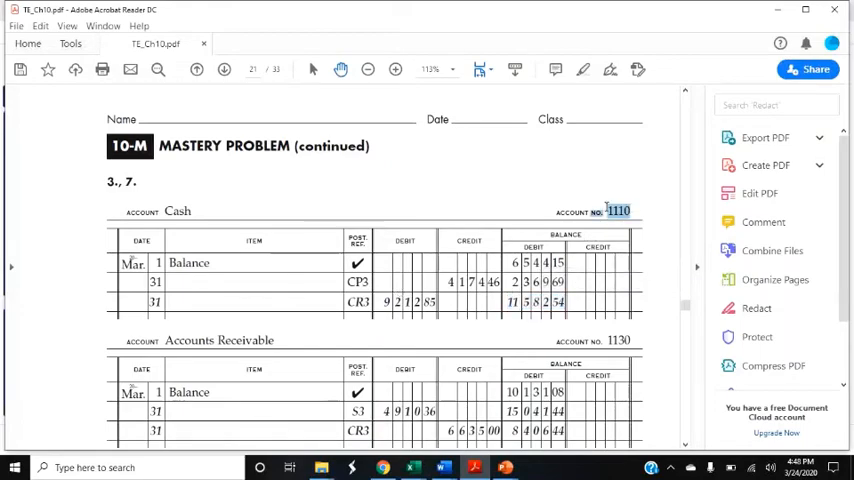
pyautogui.scroll(-3)
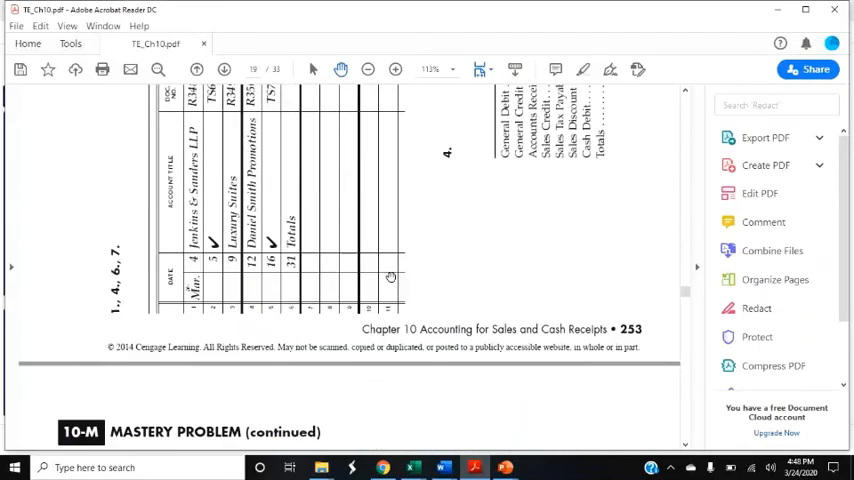
pyautogui.scroll(-3)
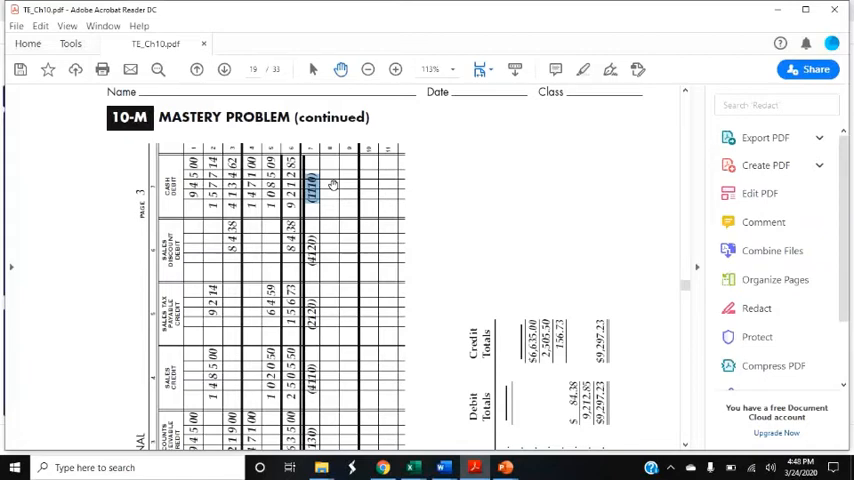
pyautogui.moveTo(344, 204)
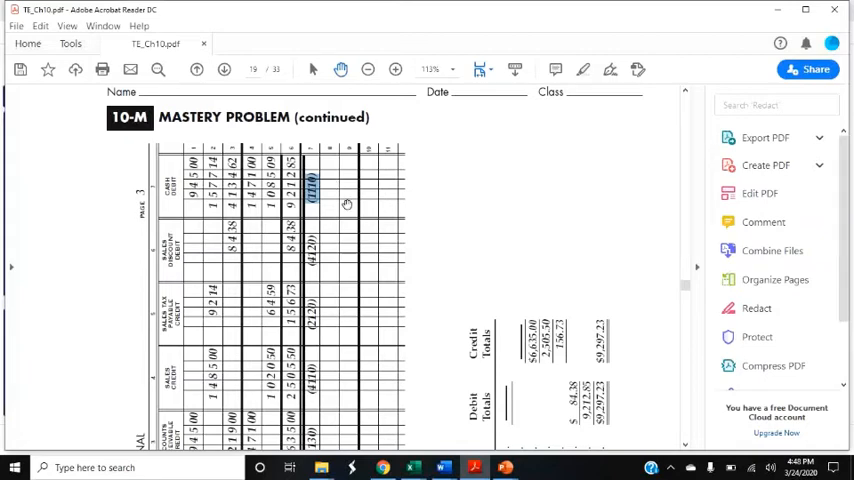
pyautogui.scroll(-3)
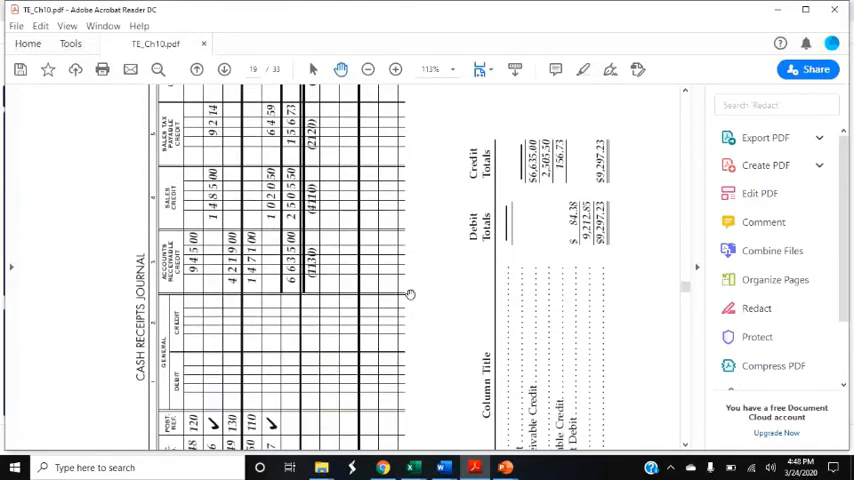
# Page through the accounts receivable ledger customer accounts, from Daniel Smith Promotions to the cash proof
pyautogui.scroll(-3)
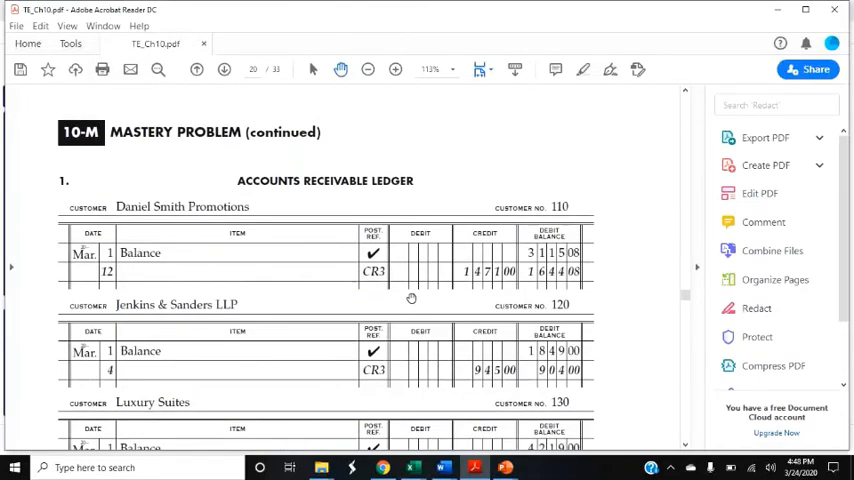
pyautogui.scroll(-3)
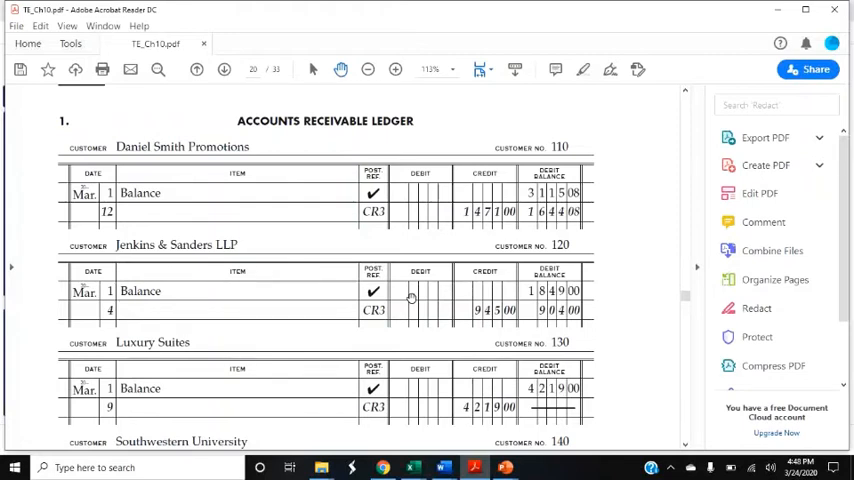
pyautogui.scroll(-3)
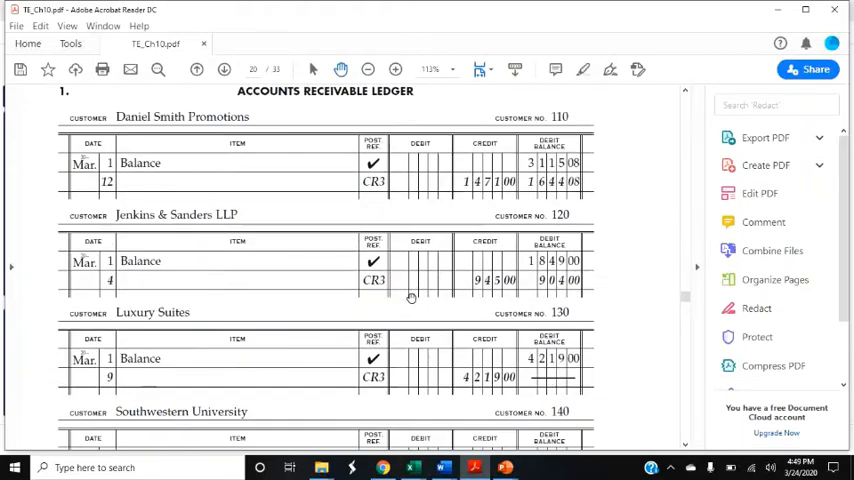
pyautogui.scroll(-3)
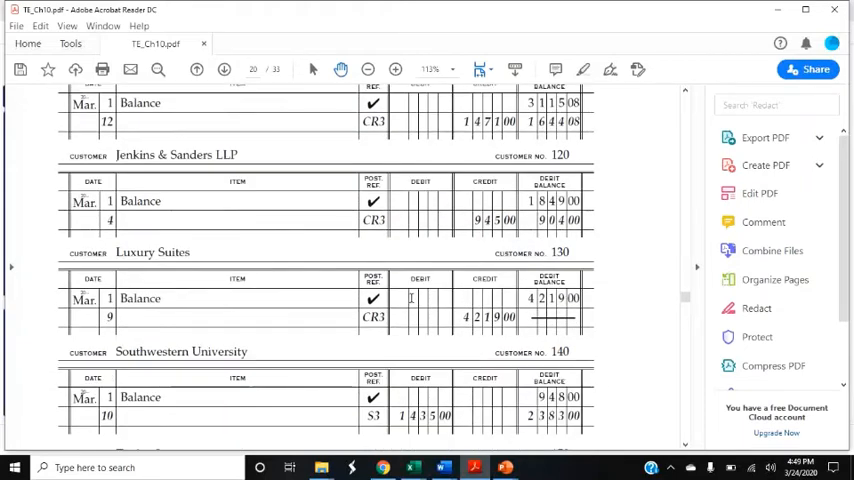
pyautogui.scroll(-3)
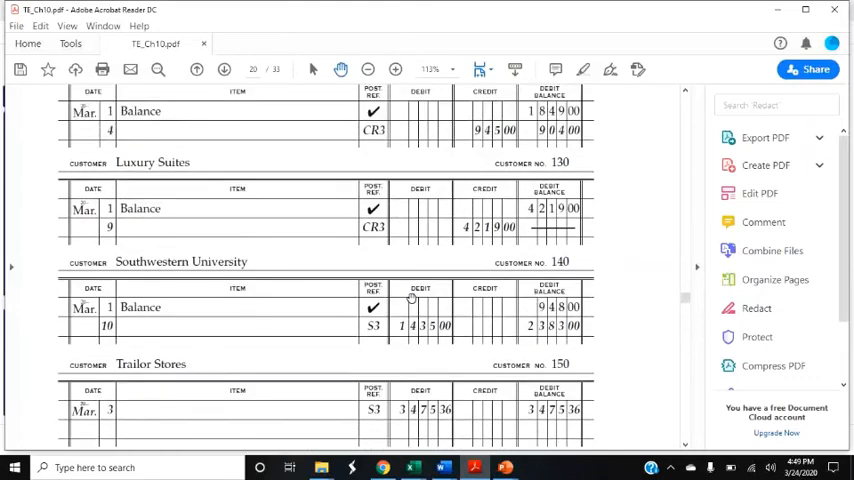
pyautogui.scroll(-3)
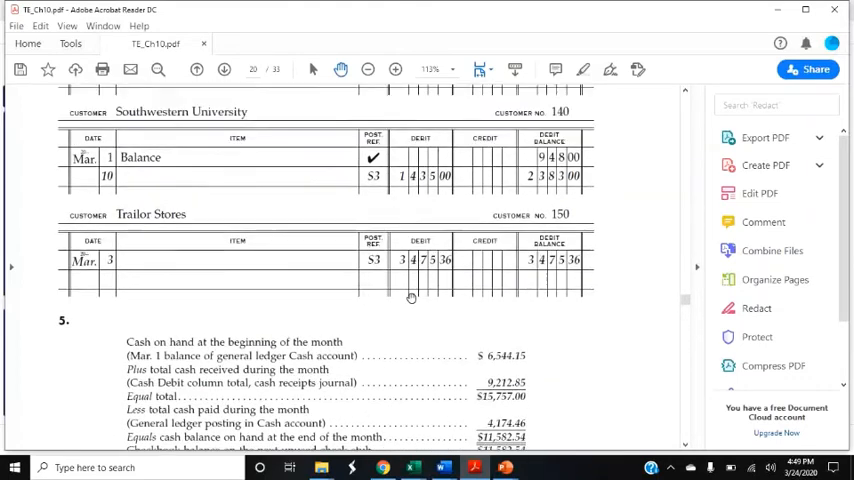
pyautogui.scroll(3)
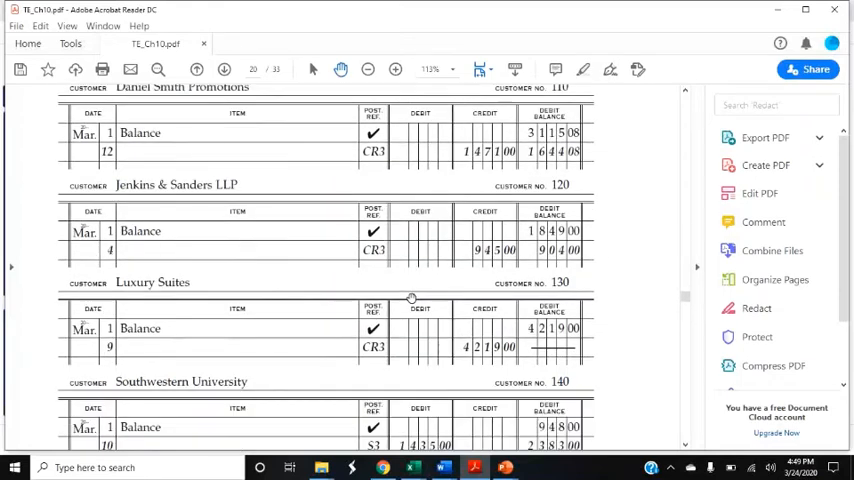
pyautogui.scroll(-3)
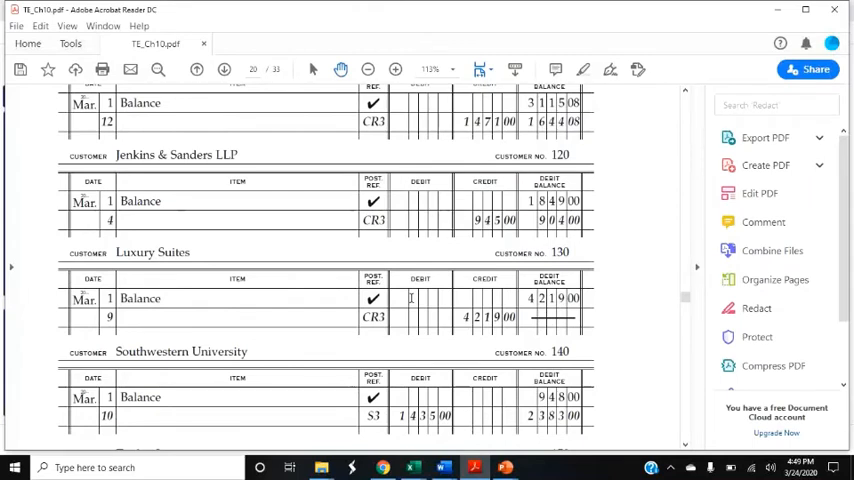
# Reach the schedule of accounts receivable totaling $5,409.44 across the five customers
pyautogui.scroll(-3)
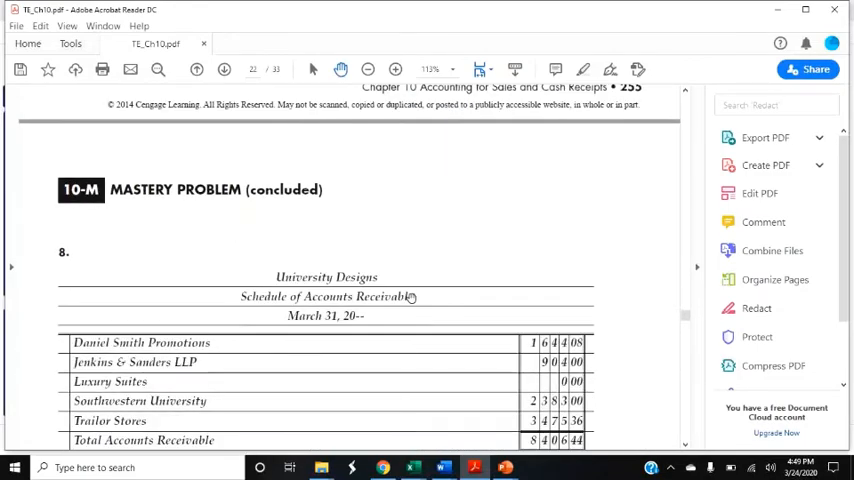
pyautogui.scroll(-3)
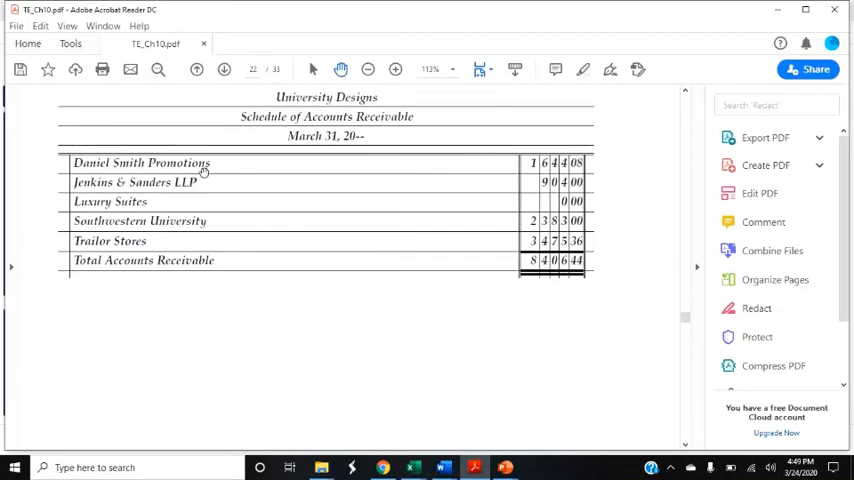
pyautogui.moveTo(364, 164)
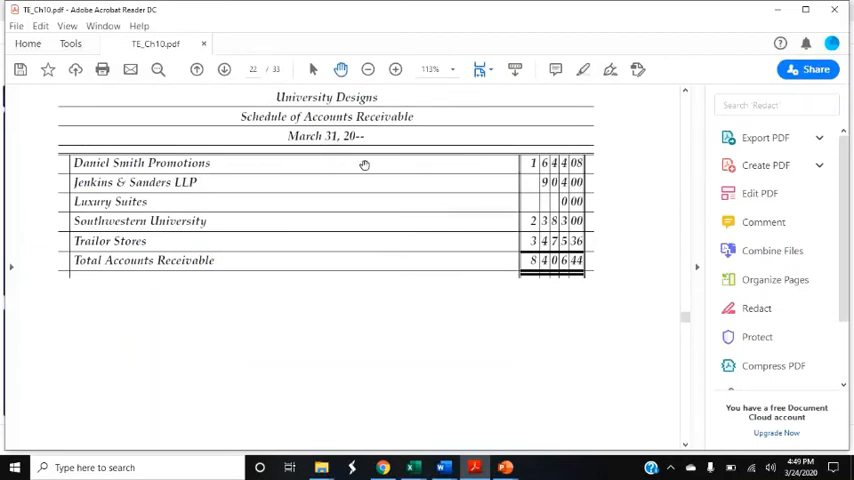
pyautogui.moveTo(528, 188)
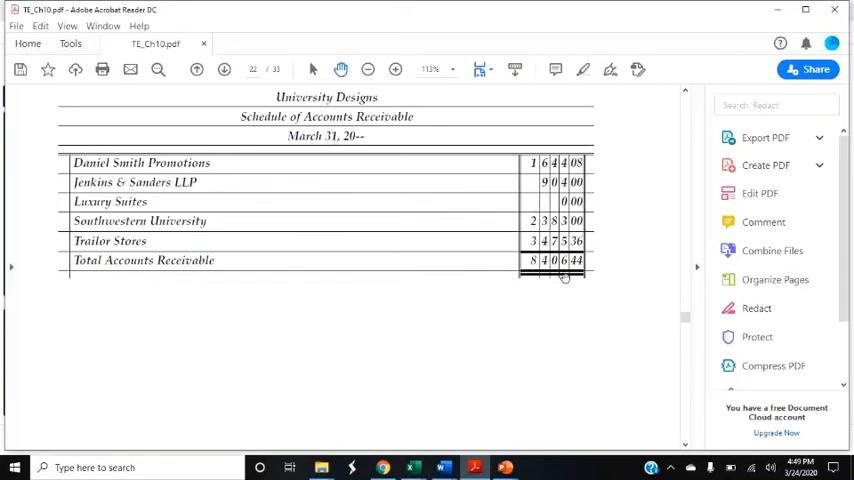
pyautogui.moveTo(560, 280)
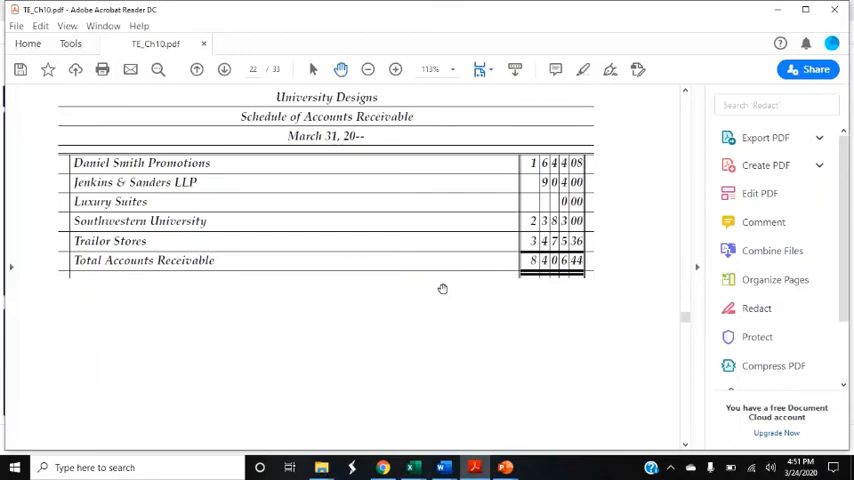
pyautogui.moveTo(360, 192)
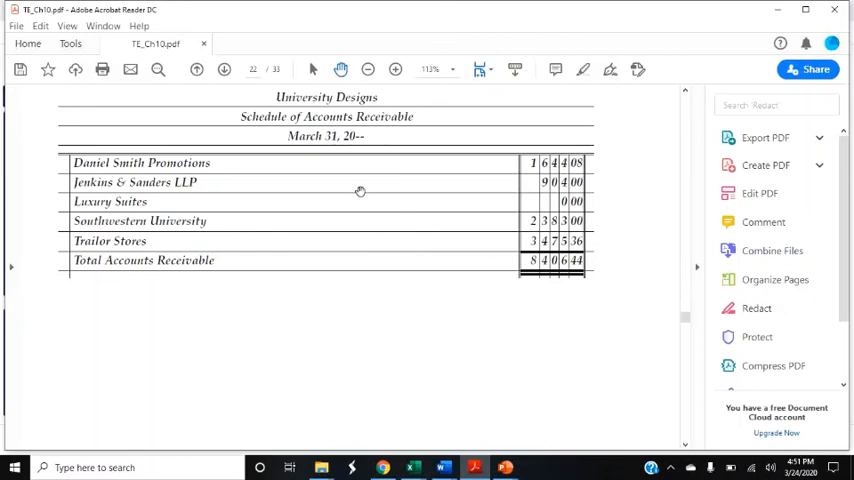
pyautogui.moveTo(356, 94)
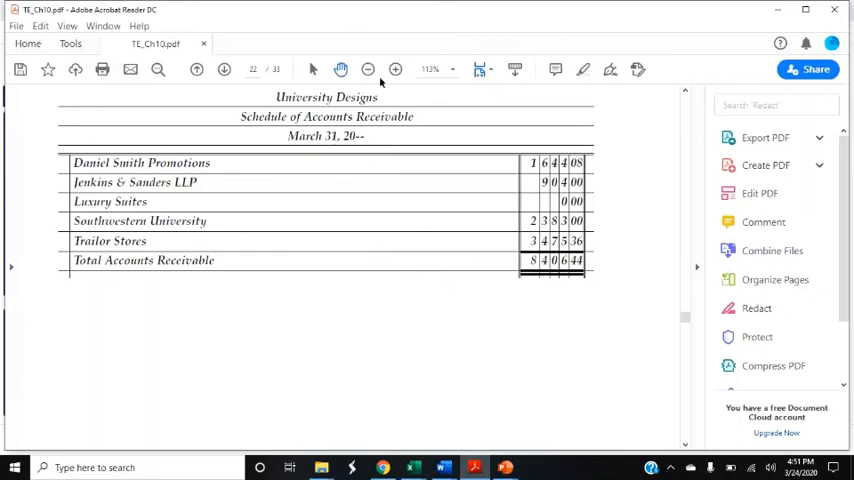